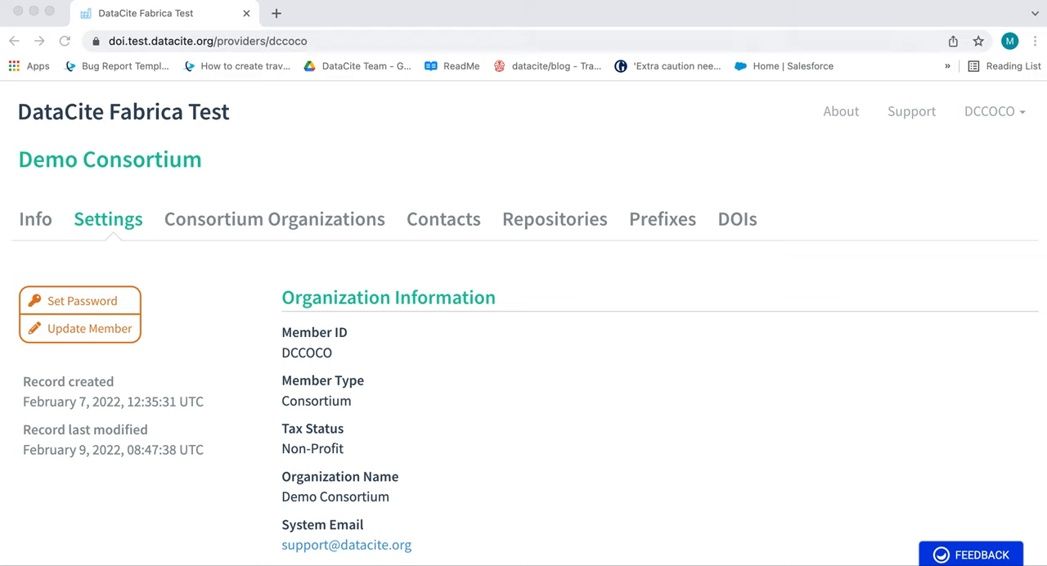
pyautogui.moveTo(705, 484)
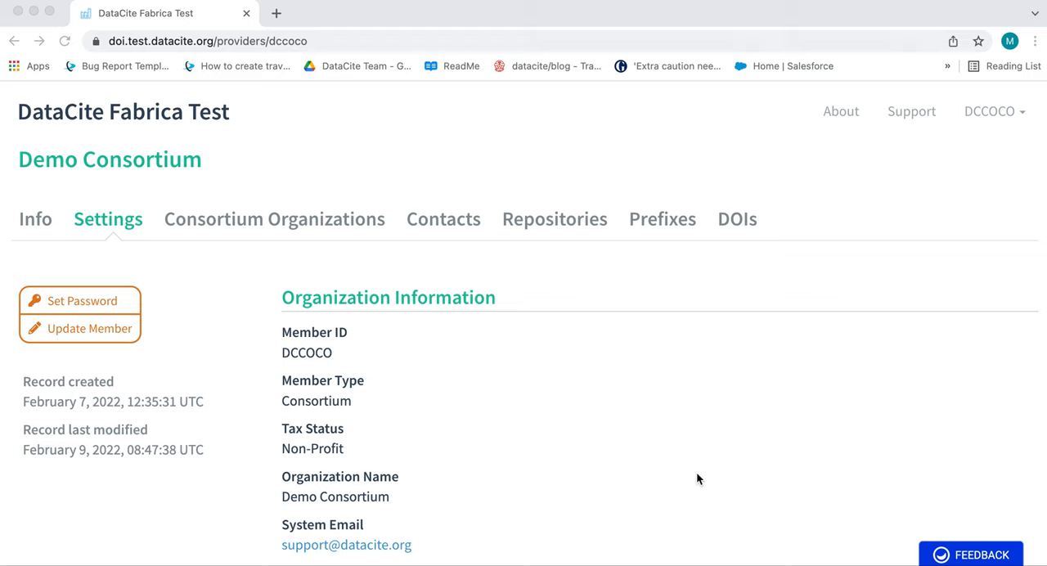
pyautogui.moveTo(458, 314)
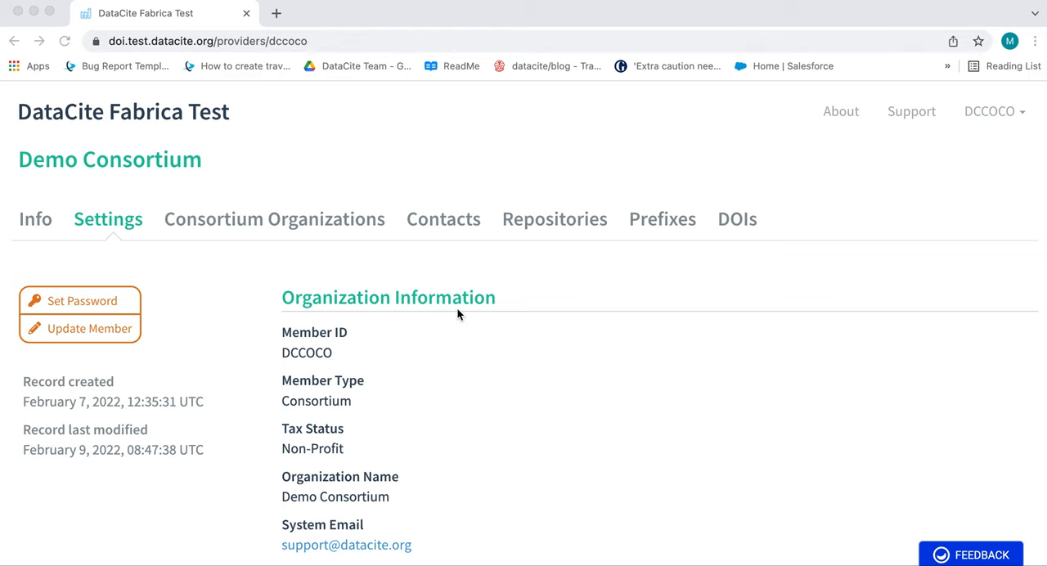
pyautogui.moveTo(344, 228)
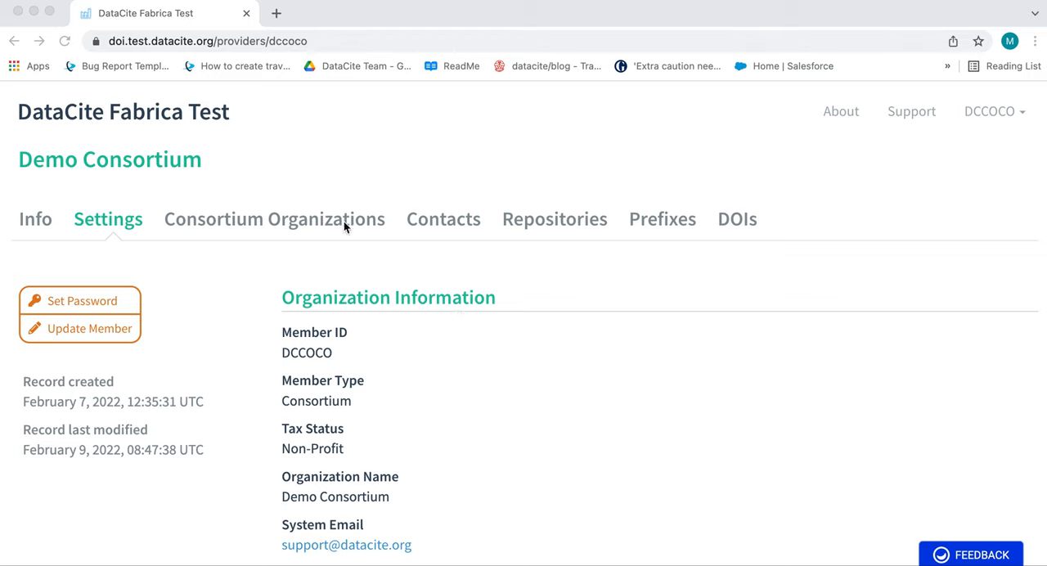
# Navigate from Consortium Organizations into Consortium Organization 2 and view its two repositories.
pyautogui.click(274, 220)
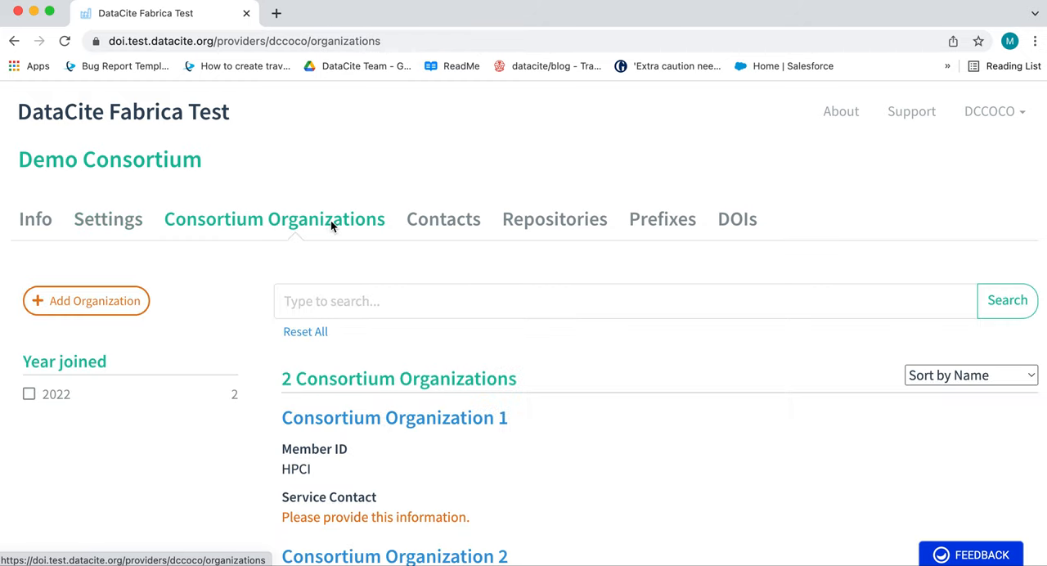
pyautogui.scroll(-3)
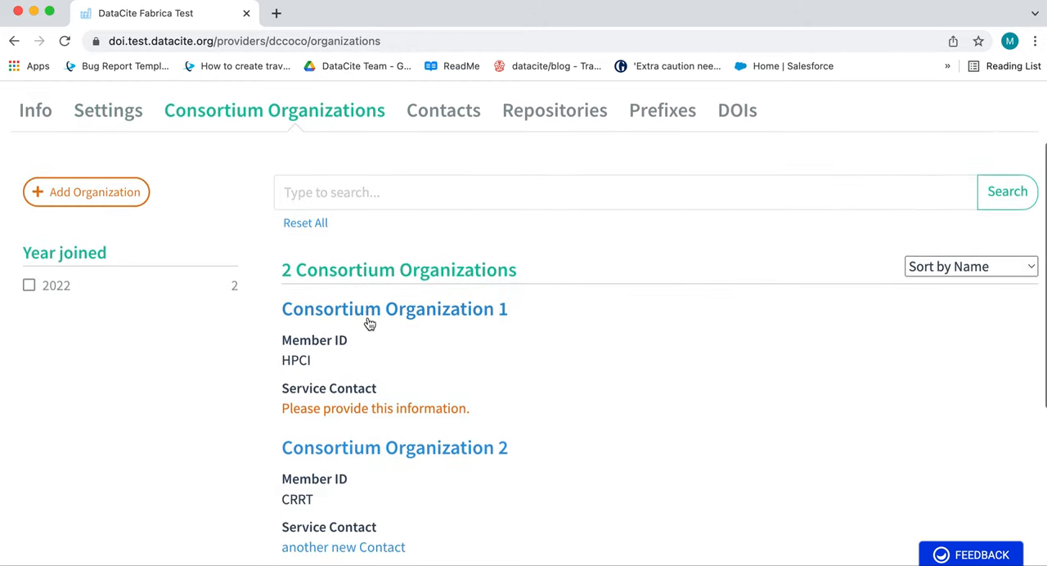
pyautogui.click(394, 448)
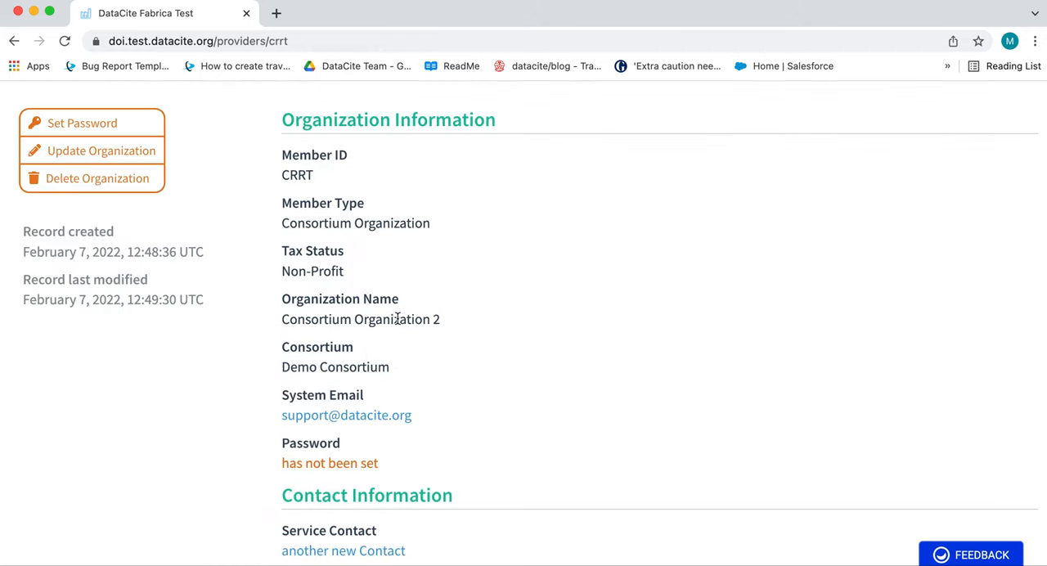
pyautogui.scroll(3)
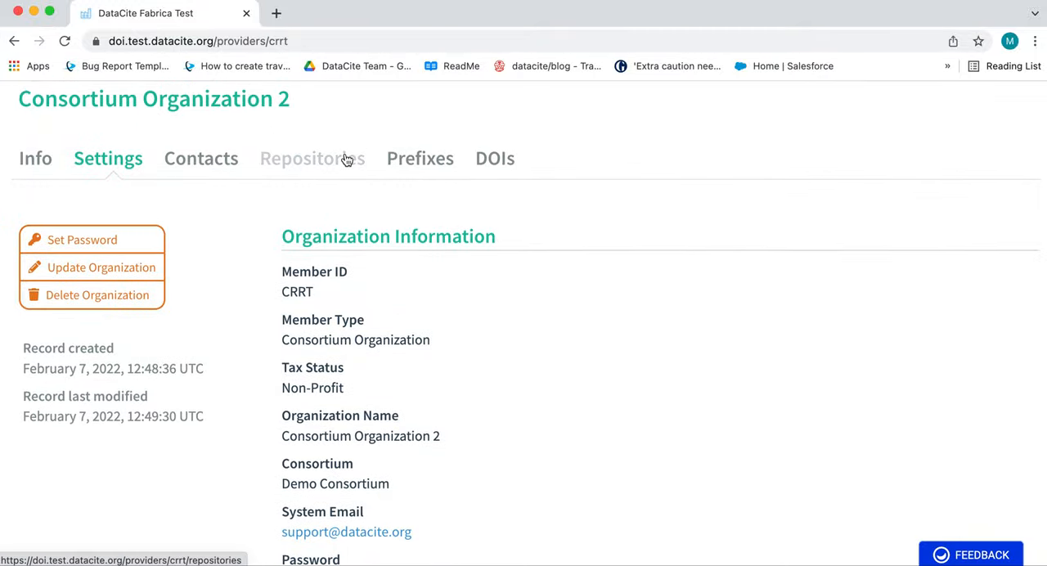
pyautogui.click(311, 157)
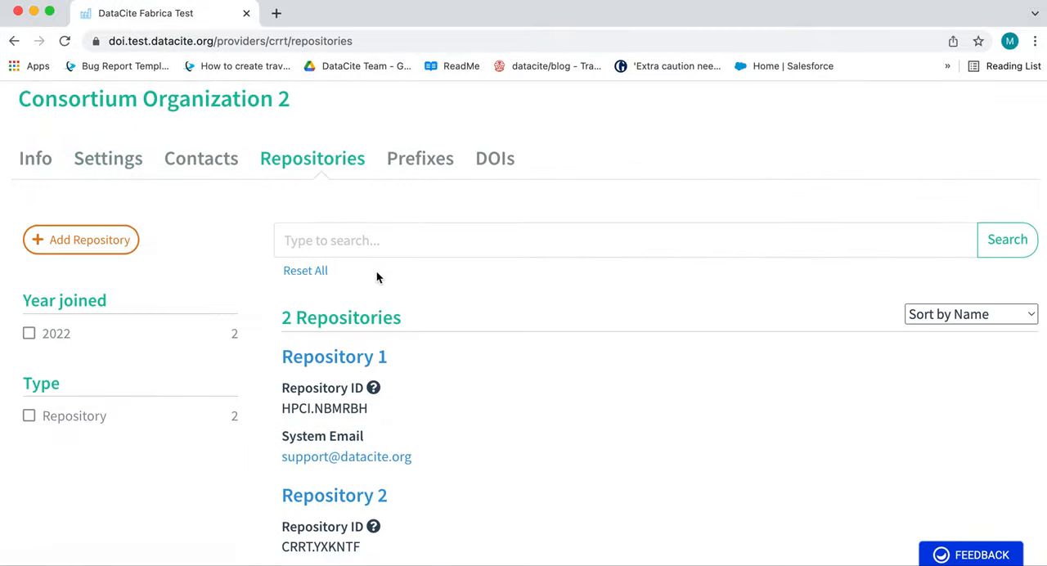
pyautogui.scroll(-3)
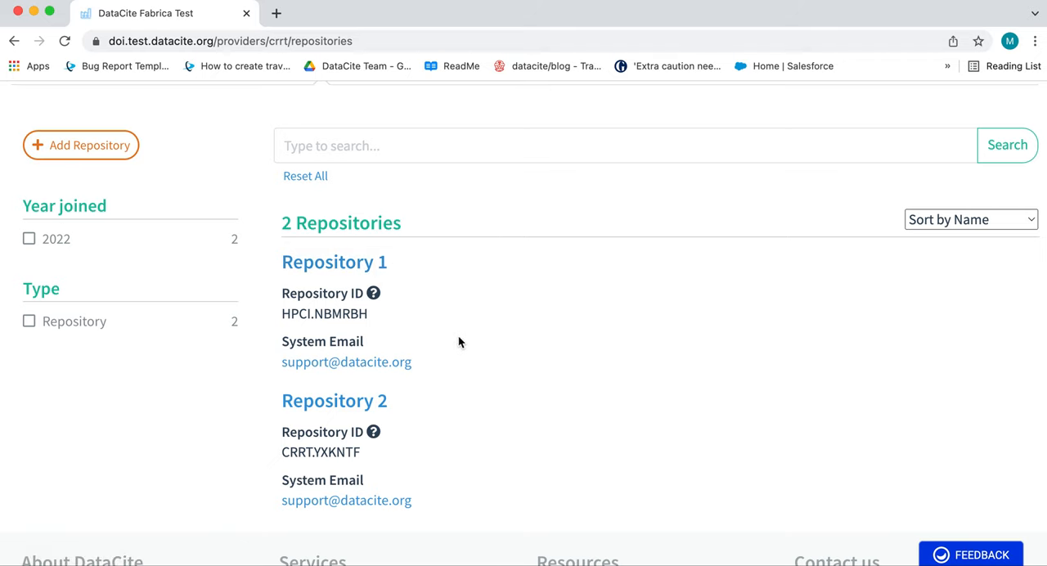
pyautogui.moveTo(465, 366)
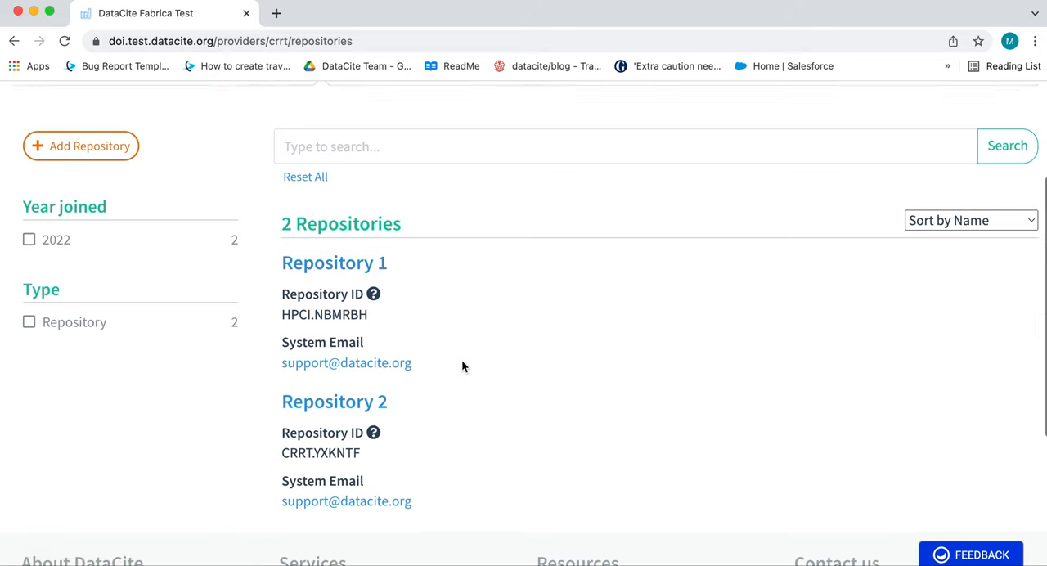
pyautogui.scroll(3)
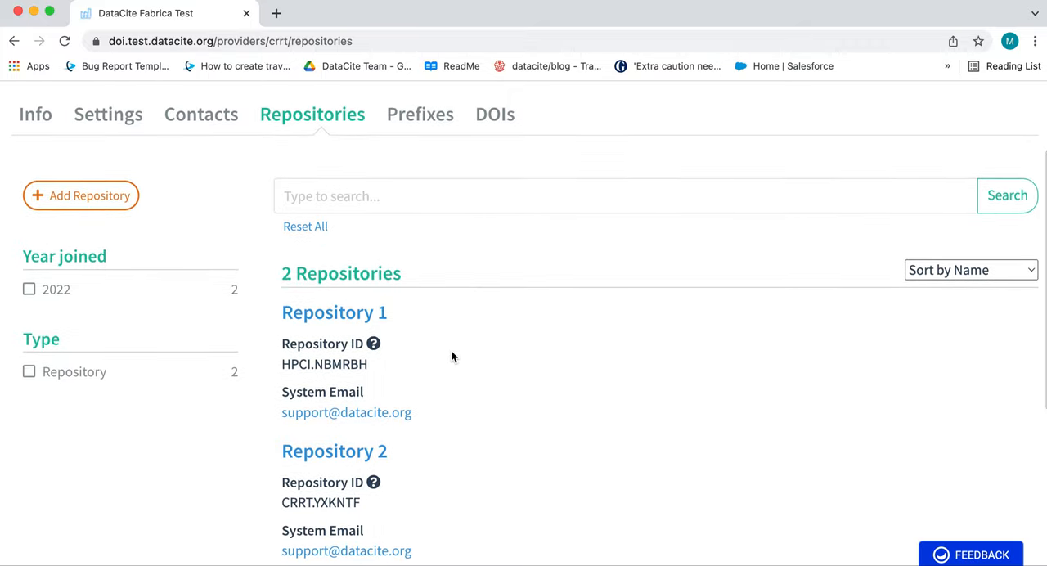
pyautogui.moveTo(363, 312)
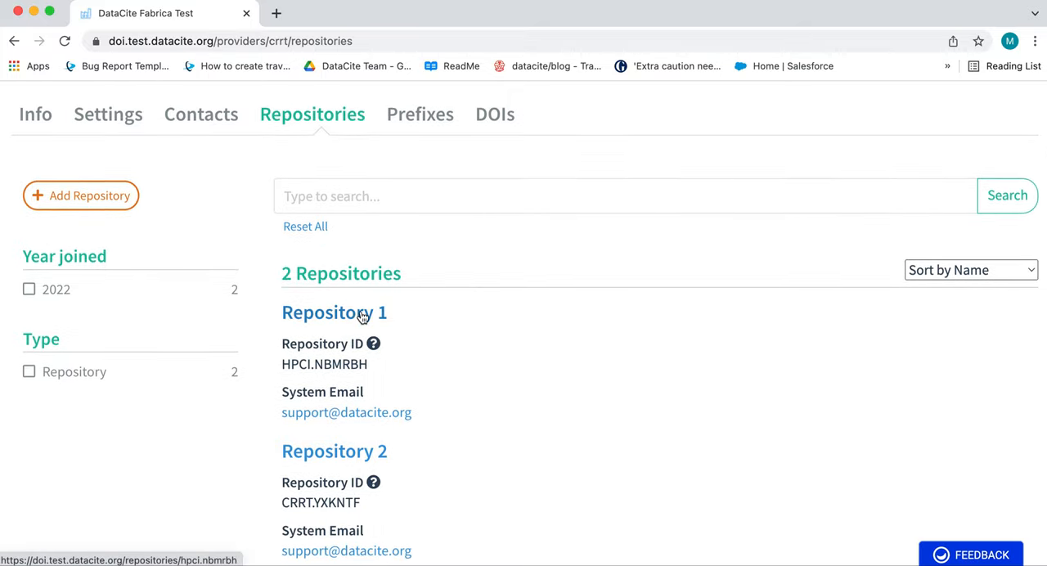
# Transfer Repository 1 to Consortium Organization 1 via the Member/Consortium dropdown and confirm.
pyautogui.click(334, 312)
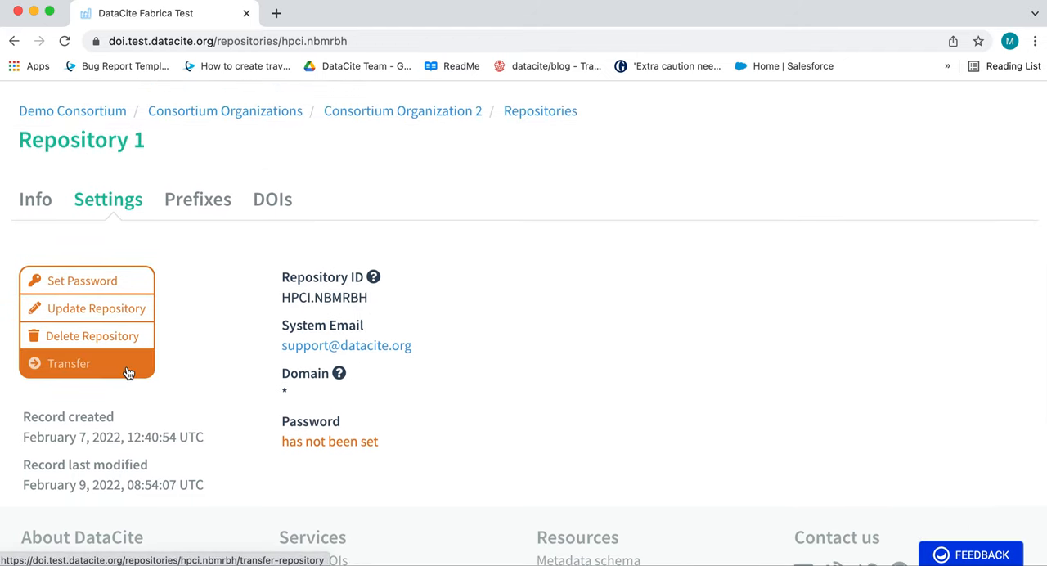
pyautogui.click(69, 363)
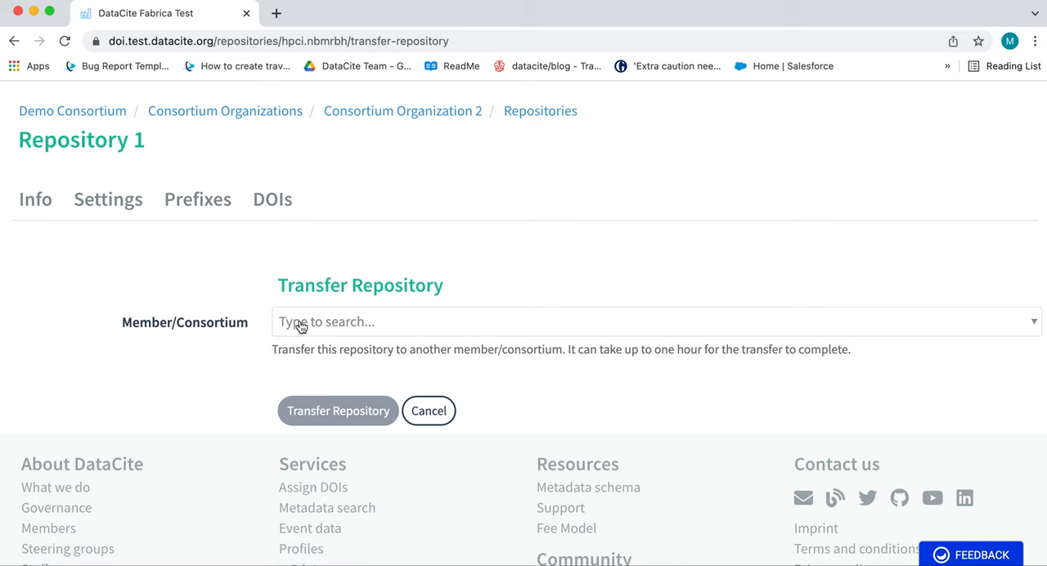
pyautogui.click(654, 320)
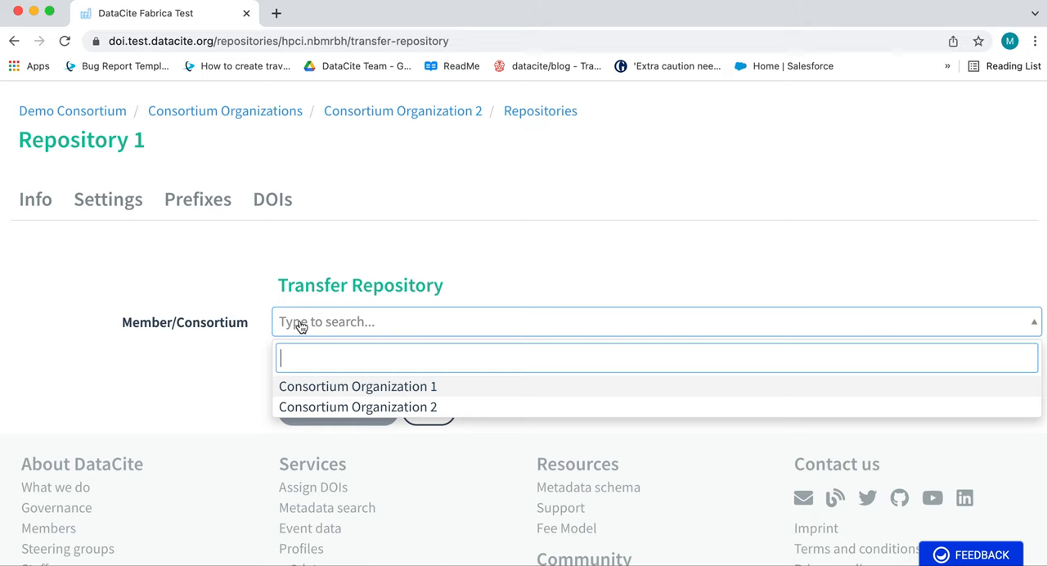
pyautogui.click(357, 385)
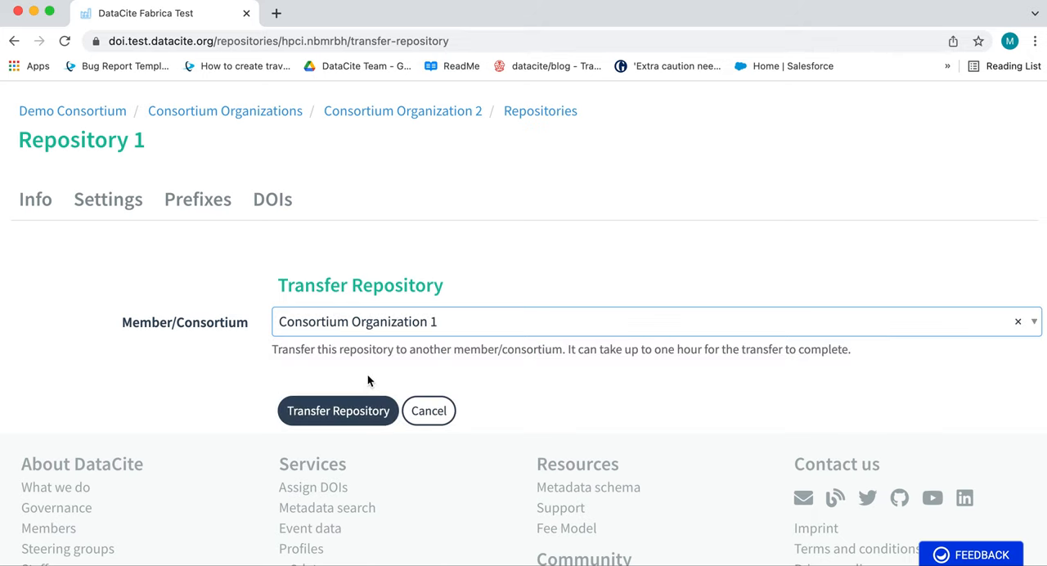
pyautogui.click(337, 411)
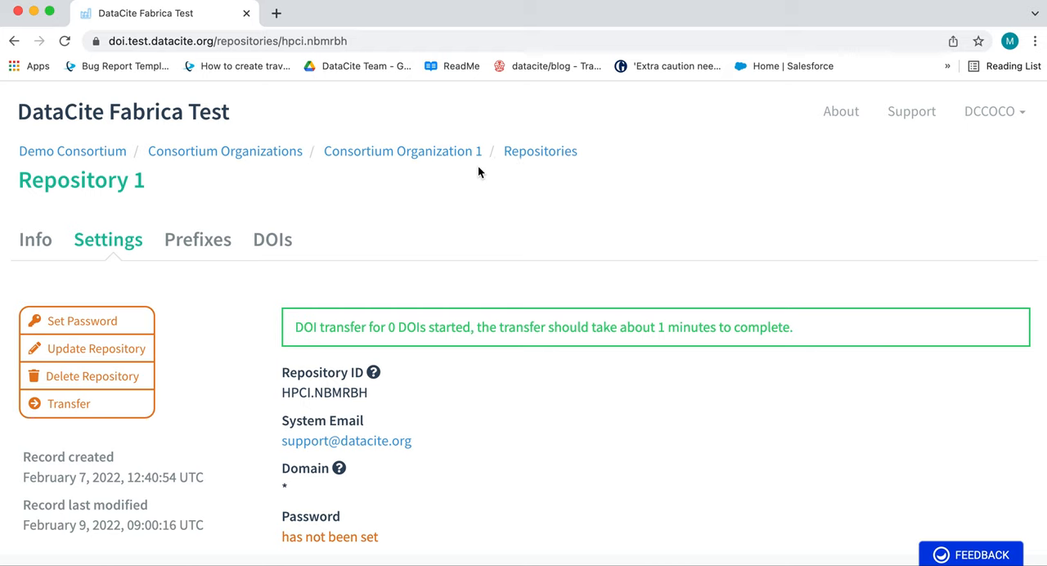
pyautogui.moveTo(457, 155)
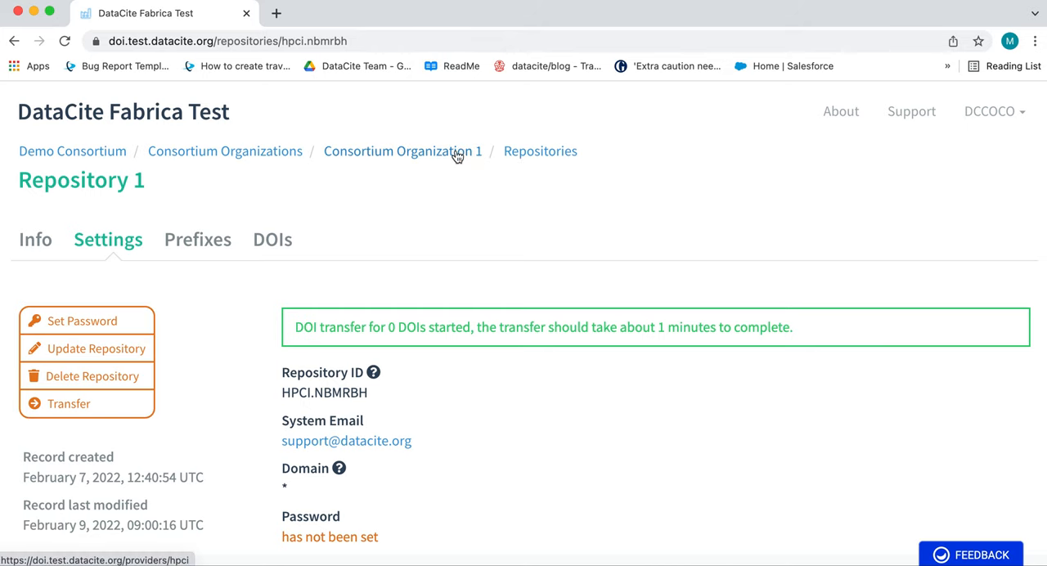
# View Consortium Organization 1's repositories to confirm Repository 1 now appears there.
pyautogui.click(402, 151)
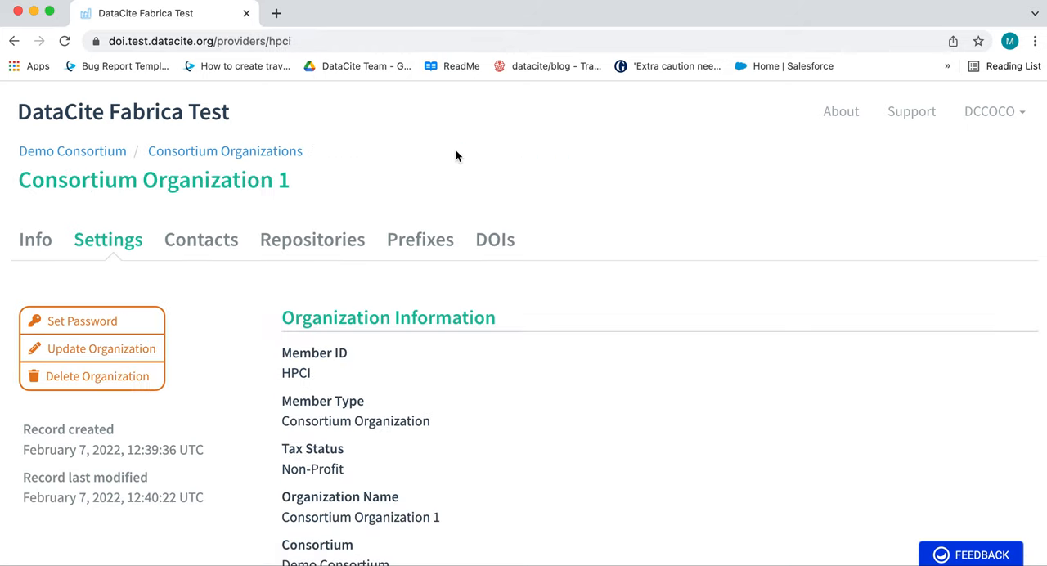
pyautogui.moveTo(312, 238)
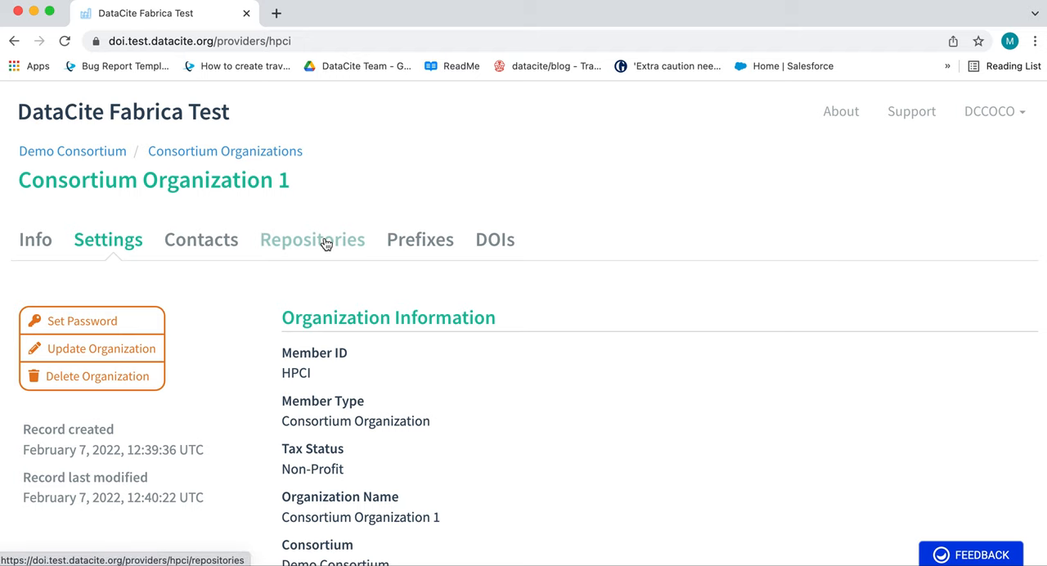
pyautogui.click(310, 238)
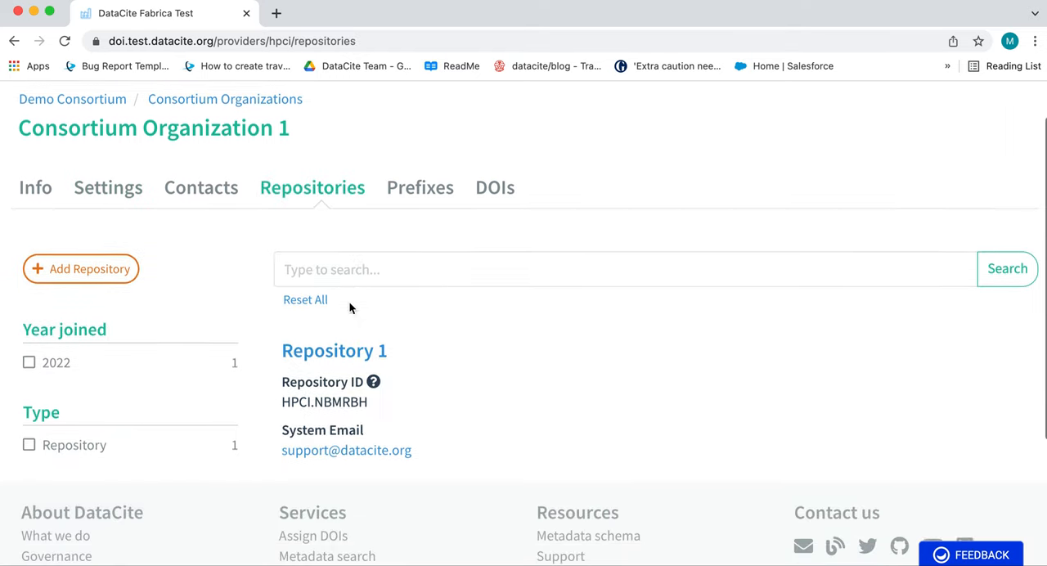
pyautogui.scroll(-3)
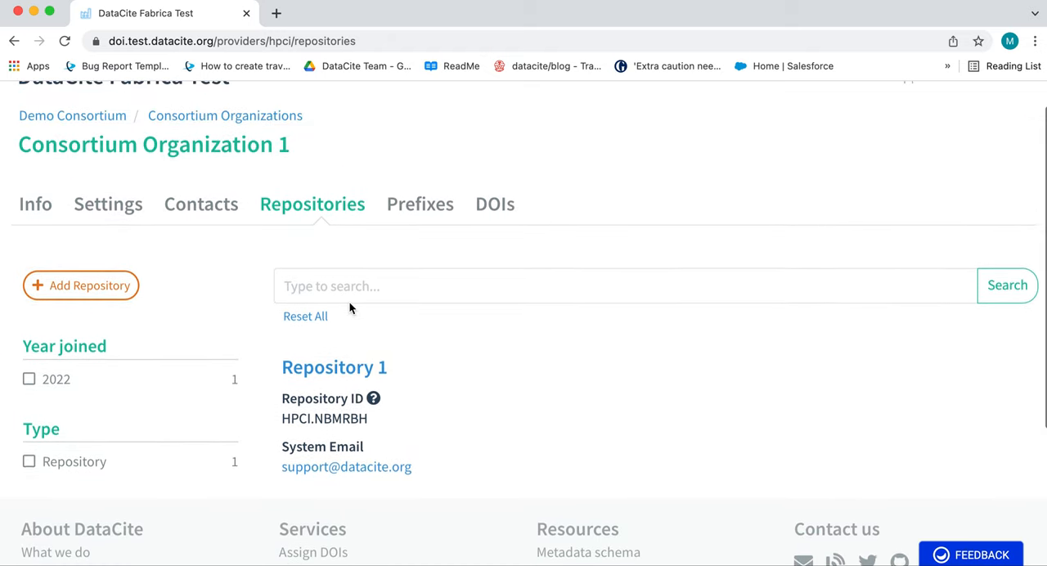
pyautogui.scroll(3)
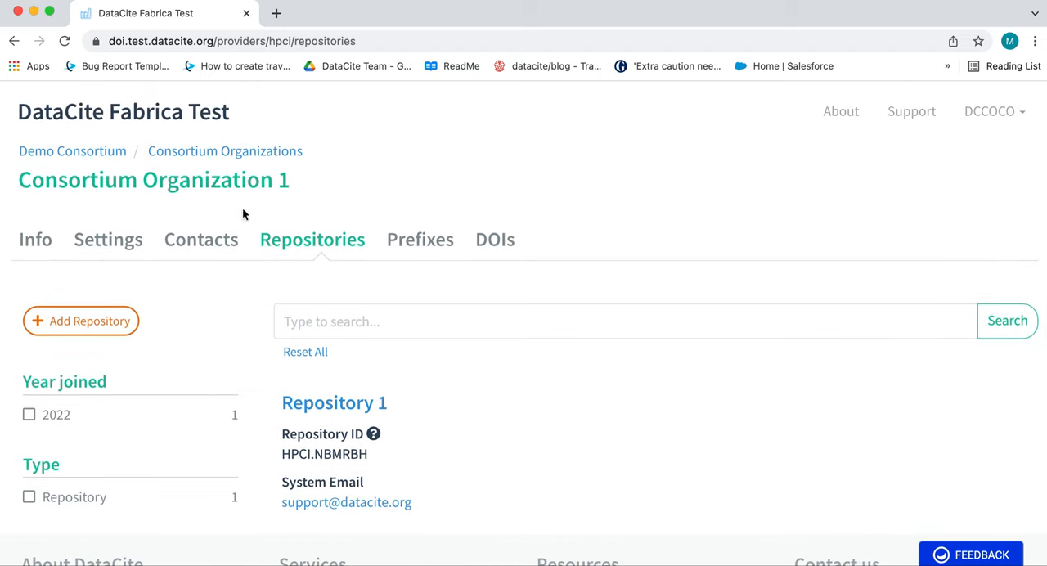
pyautogui.moveTo(72, 150)
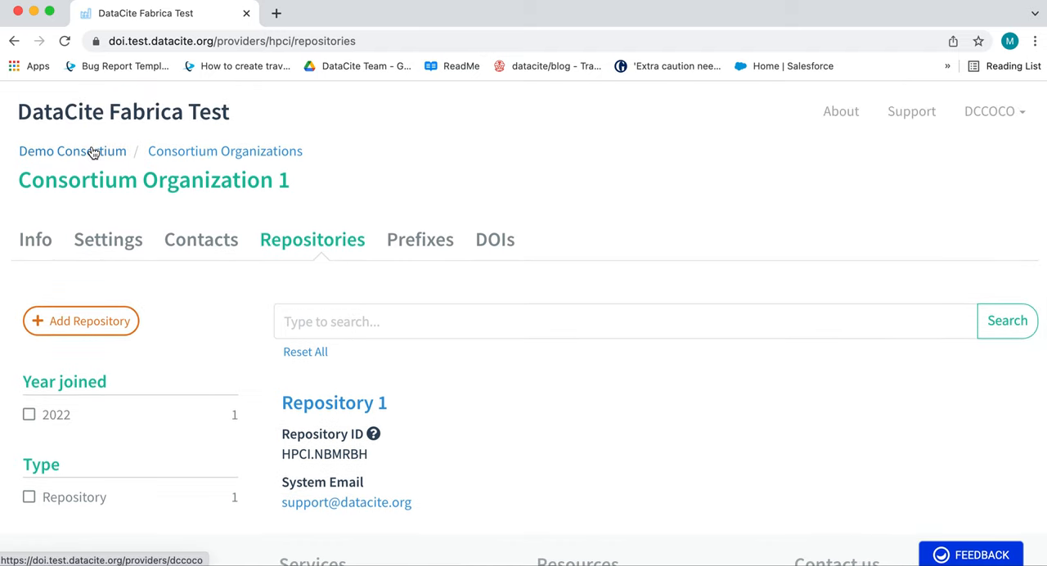
# Return via Demo Consortium to Consortium Organization 2, now listing only Repository 2.
pyautogui.click(72, 151)
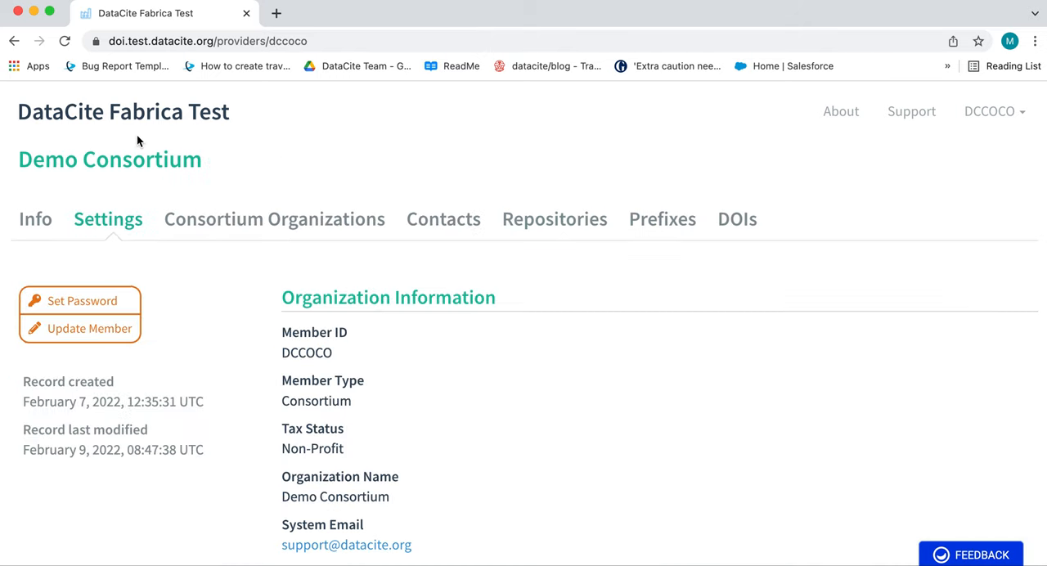
pyautogui.moveTo(263, 157)
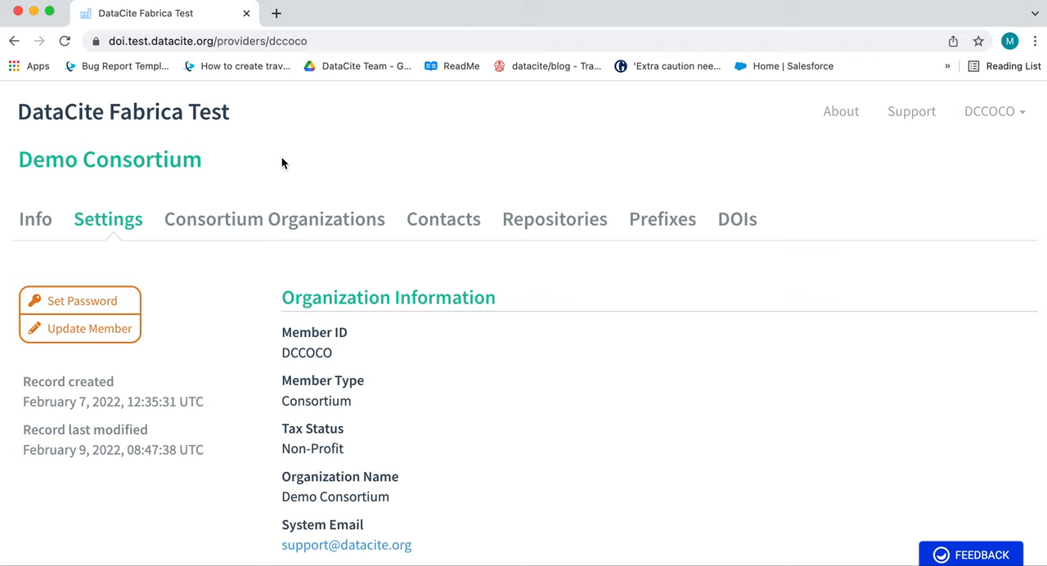
pyautogui.moveTo(304, 225)
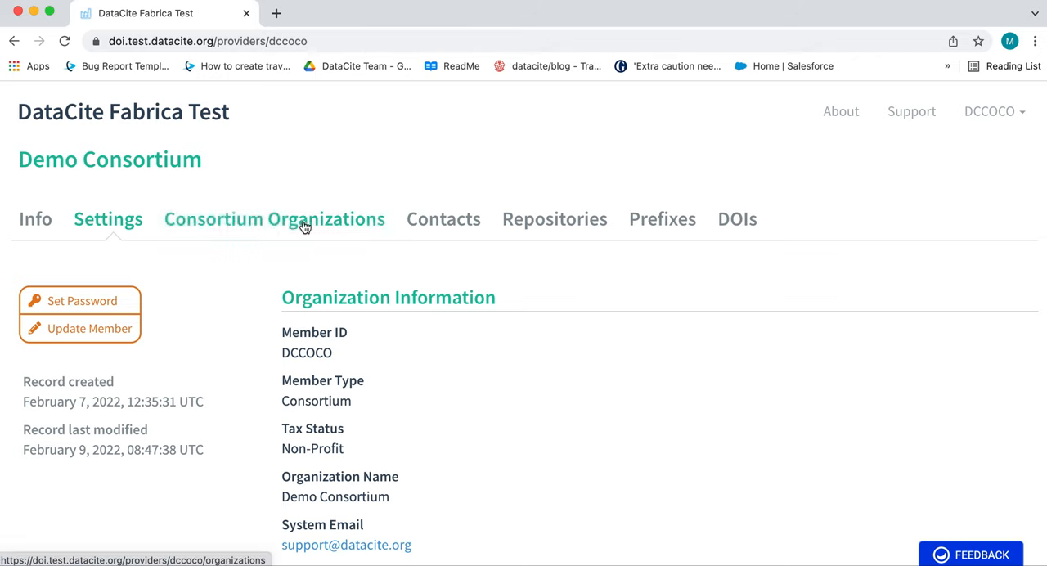
pyautogui.click(274, 220)
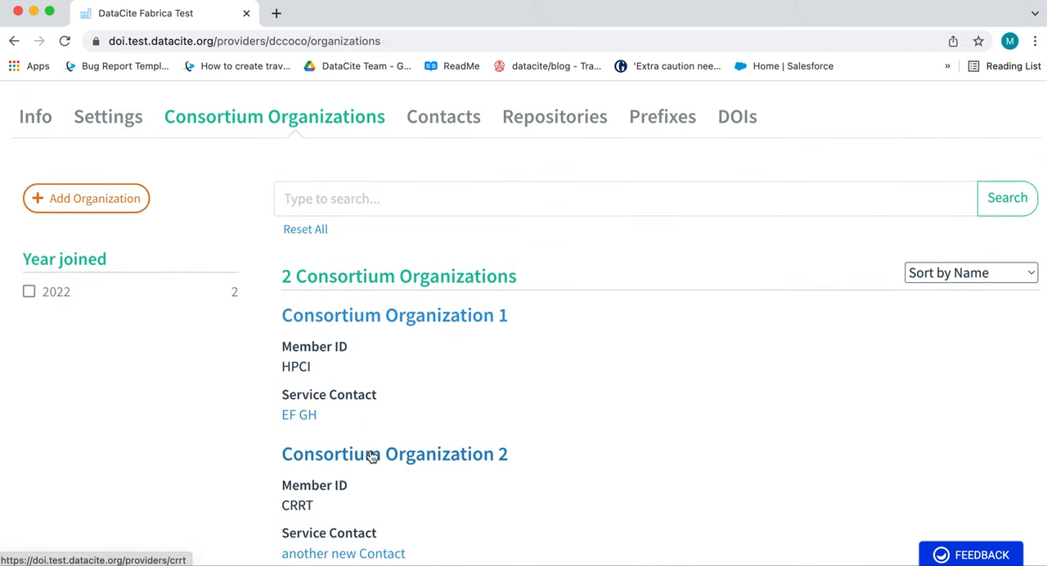
pyautogui.click(395, 453)
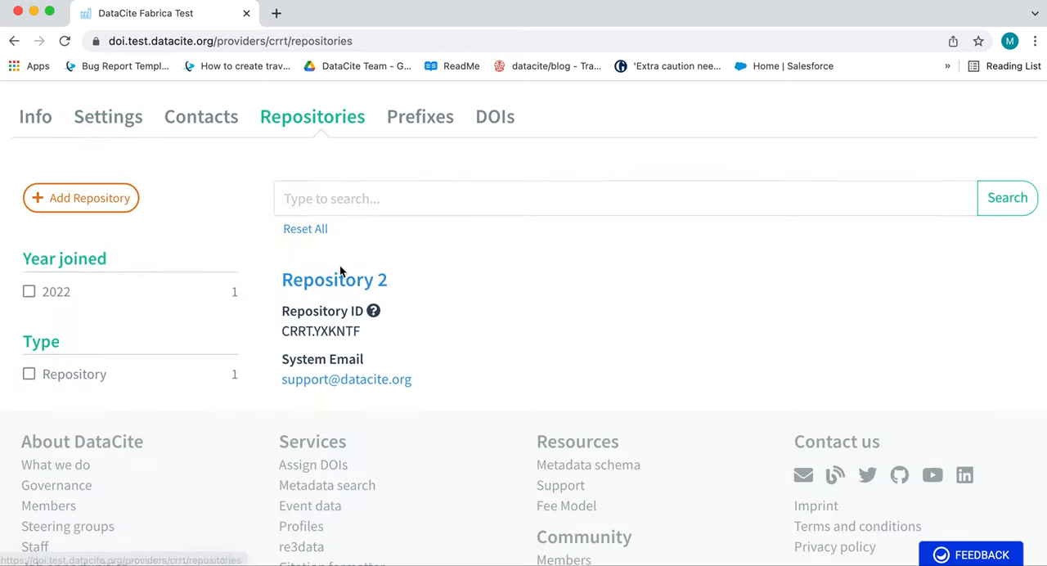
# View Repository 2's DOIs, showing Example DOI 2 and Example DOI 1.
pyautogui.click(334, 278)
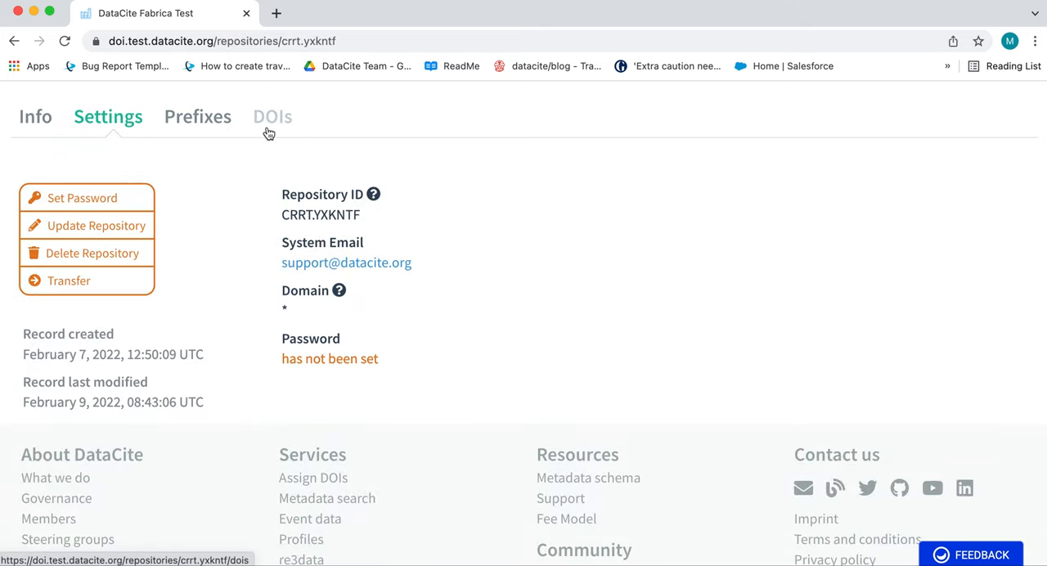
pyautogui.click(271, 116)
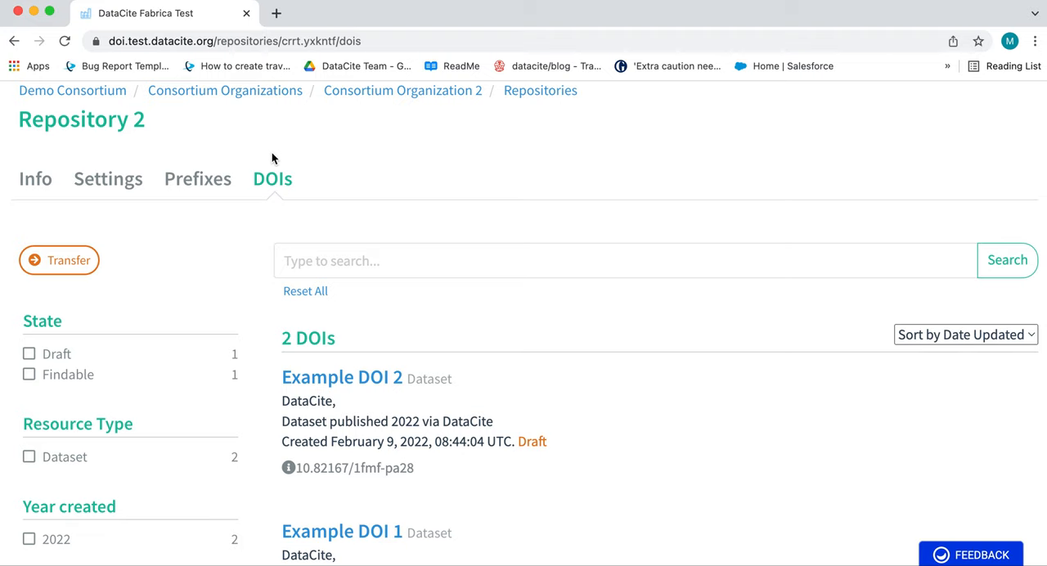
pyautogui.moveTo(275, 235)
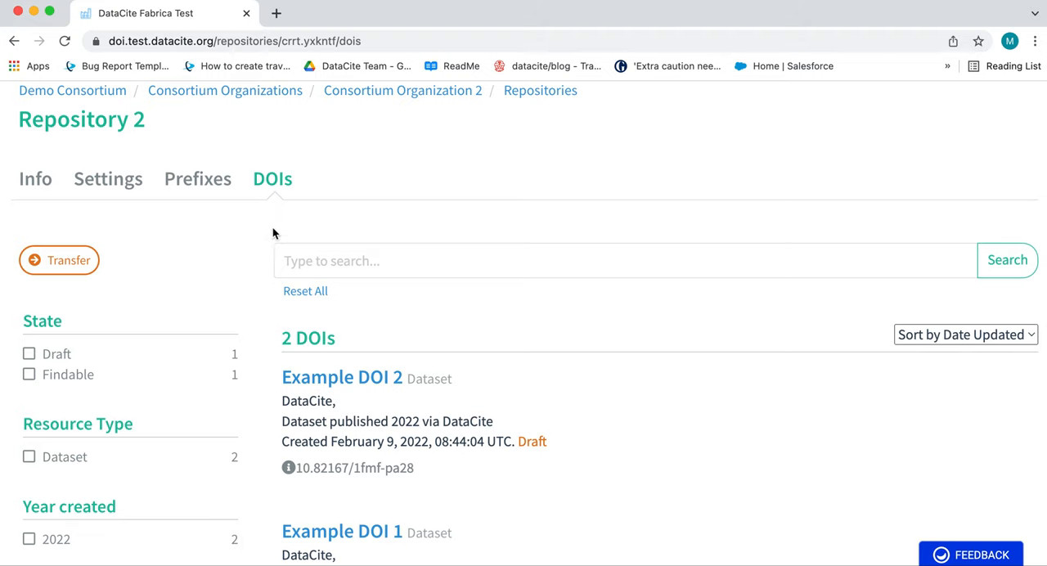
pyautogui.scroll(-3)
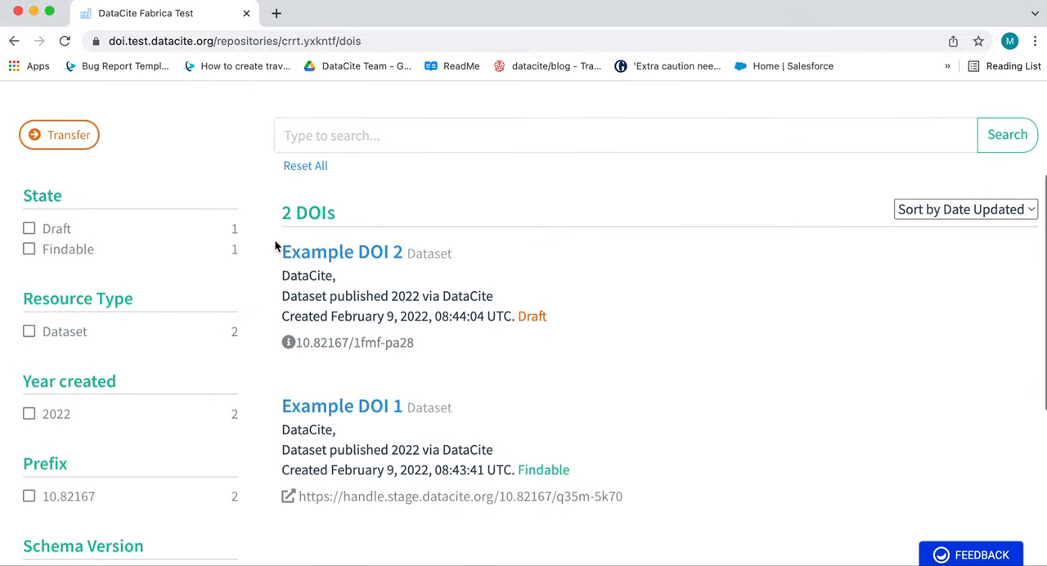
pyautogui.scroll(3)
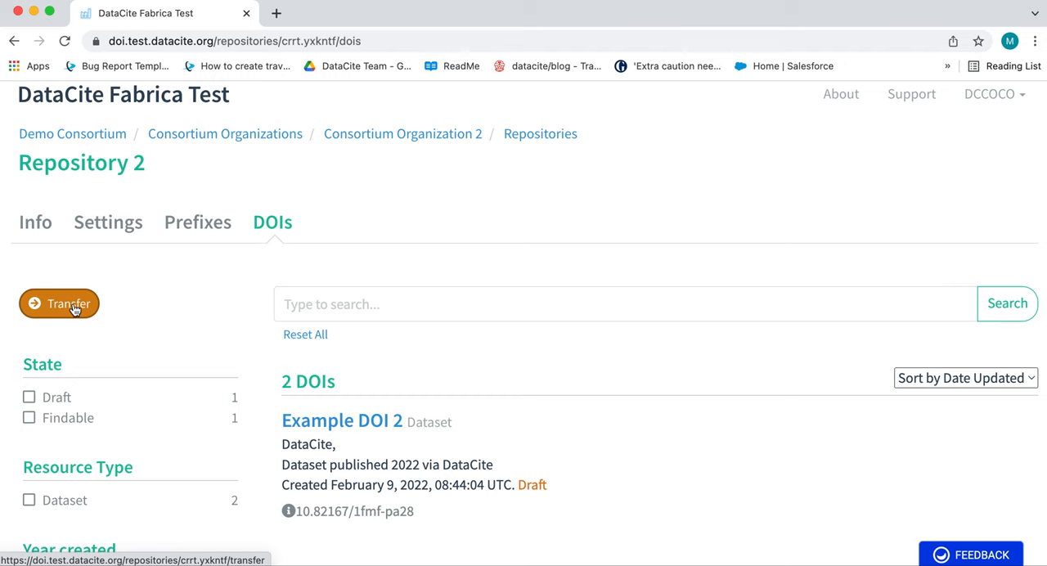
# Transfer all of Repository 2's DOIs to Repository 1 and confirm the 2-DOI transfer.
pyautogui.click(59, 304)
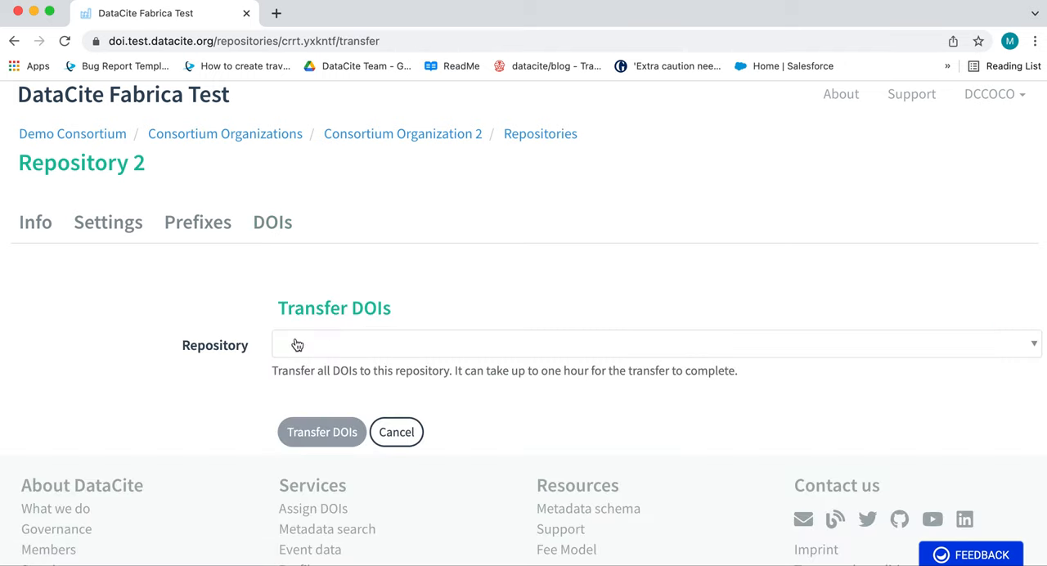
pyautogui.click(654, 344)
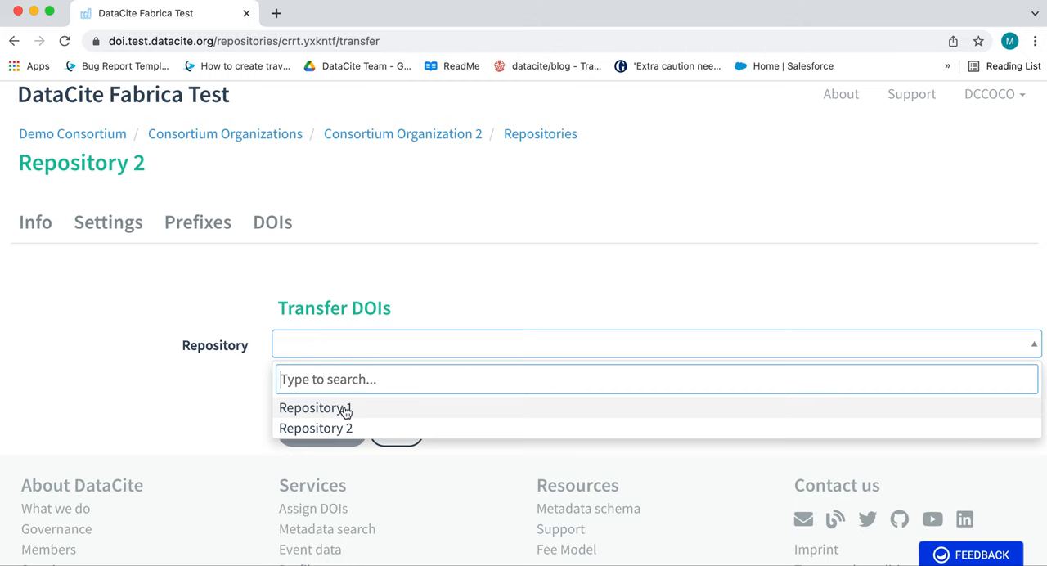
pyautogui.click(314, 407)
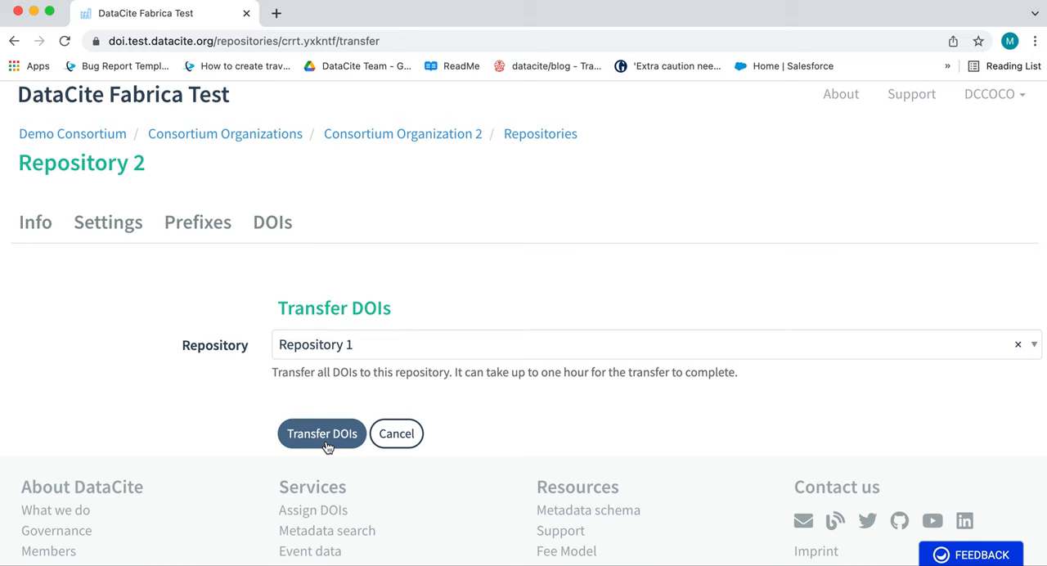
pyautogui.click(321, 433)
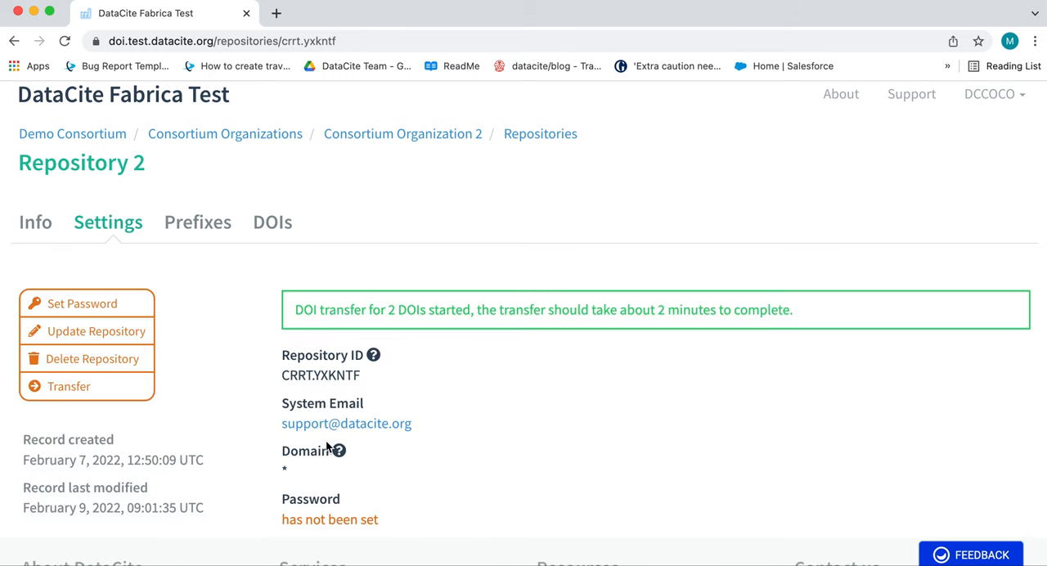
pyautogui.moveTo(432, 412)
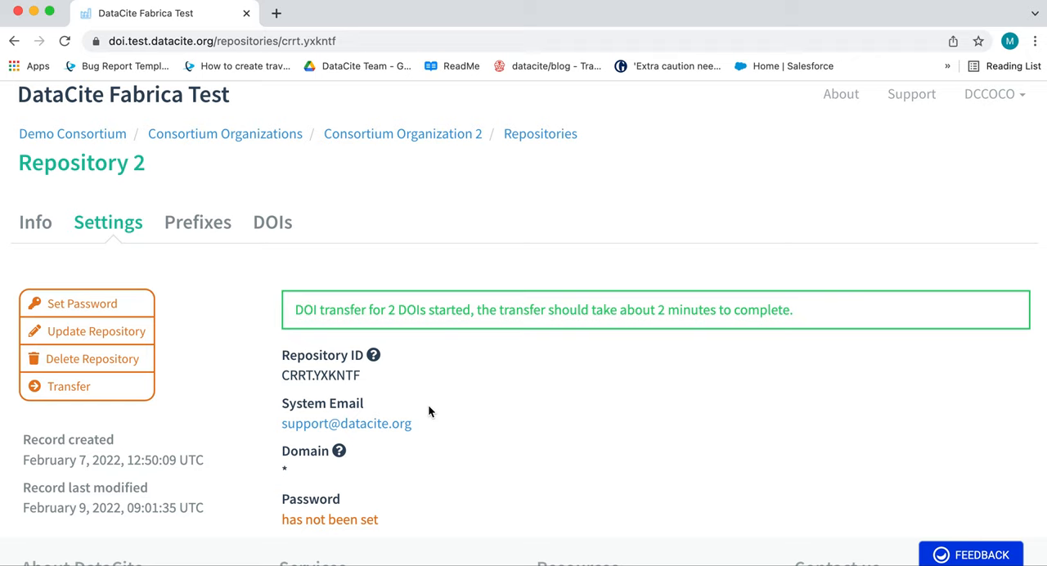
pyautogui.moveTo(466, 286)
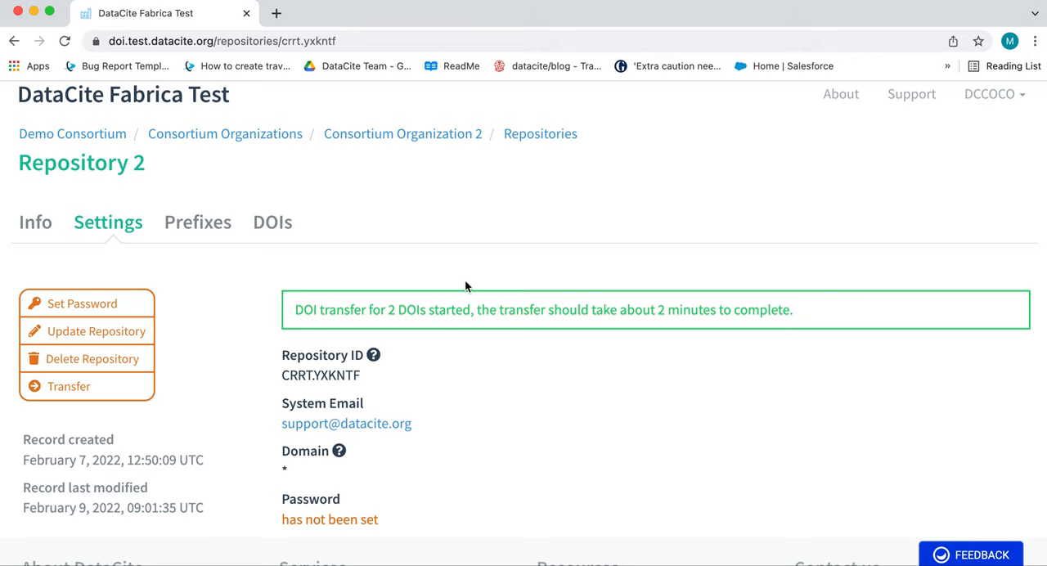
pyautogui.moveTo(236, 146)
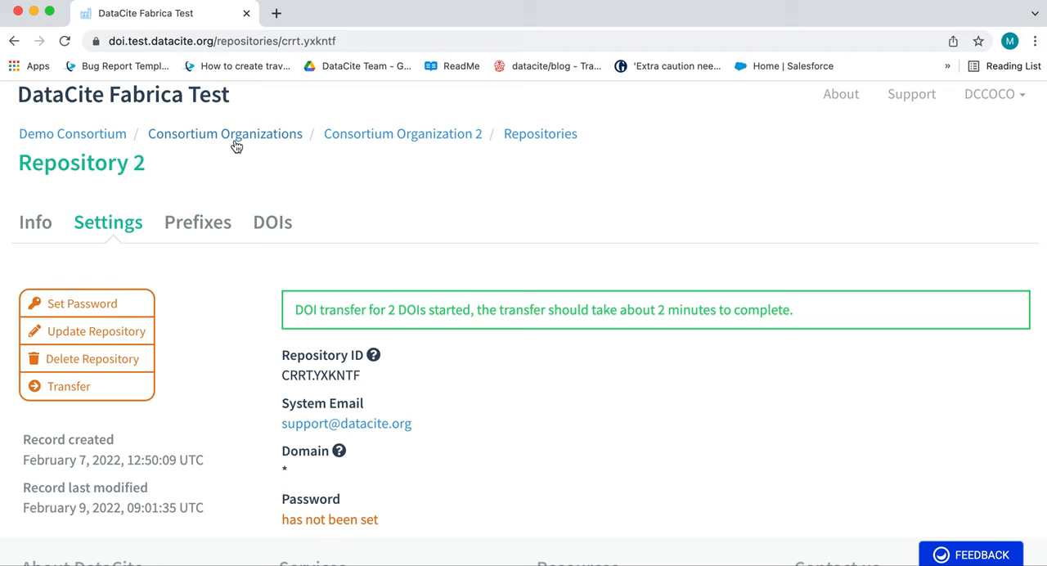
# From Demo Consortium's repositories, view Repository 1's DOIs, now holding Example DOI 2 and Example DOI 1.
pyautogui.click(72, 135)
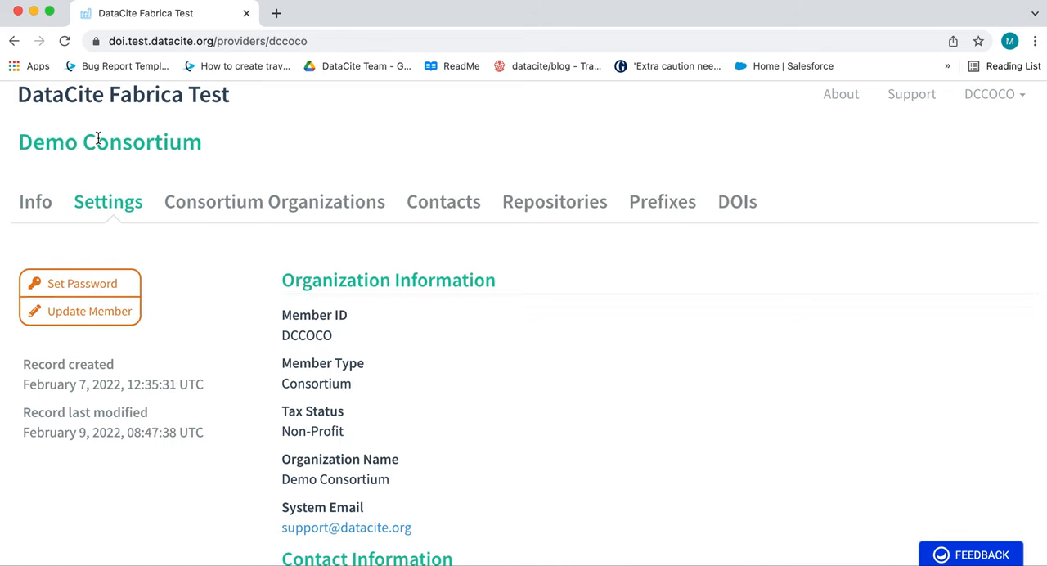
pyautogui.moveTo(555, 201)
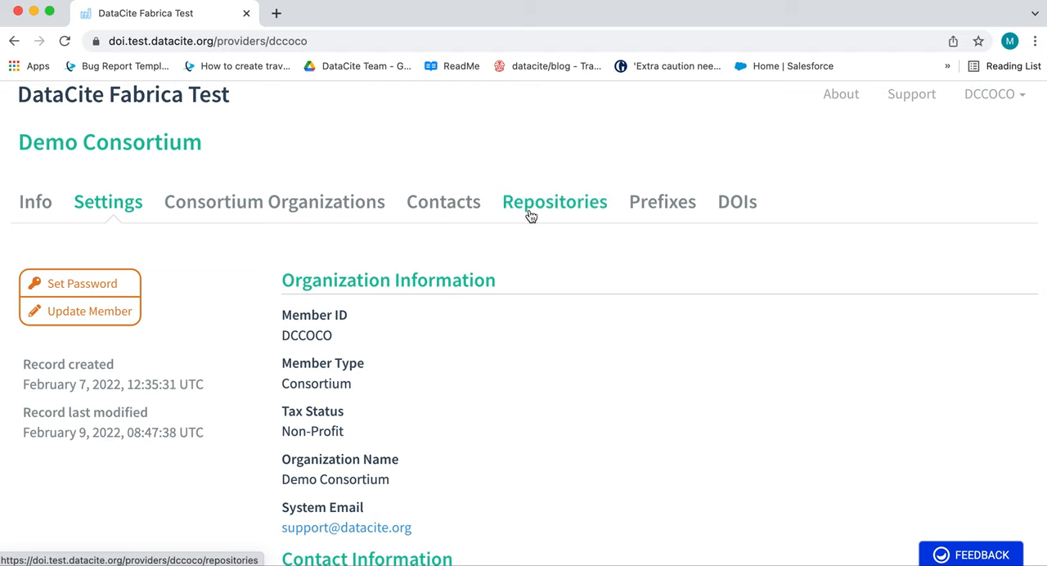
pyautogui.click(554, 202)
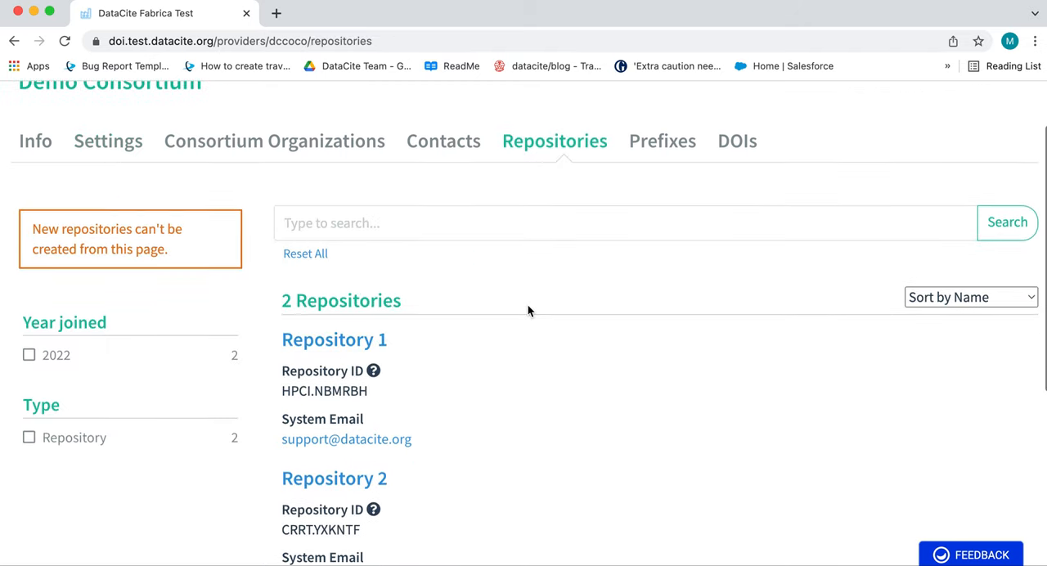
pyautogui.click(333, 338)
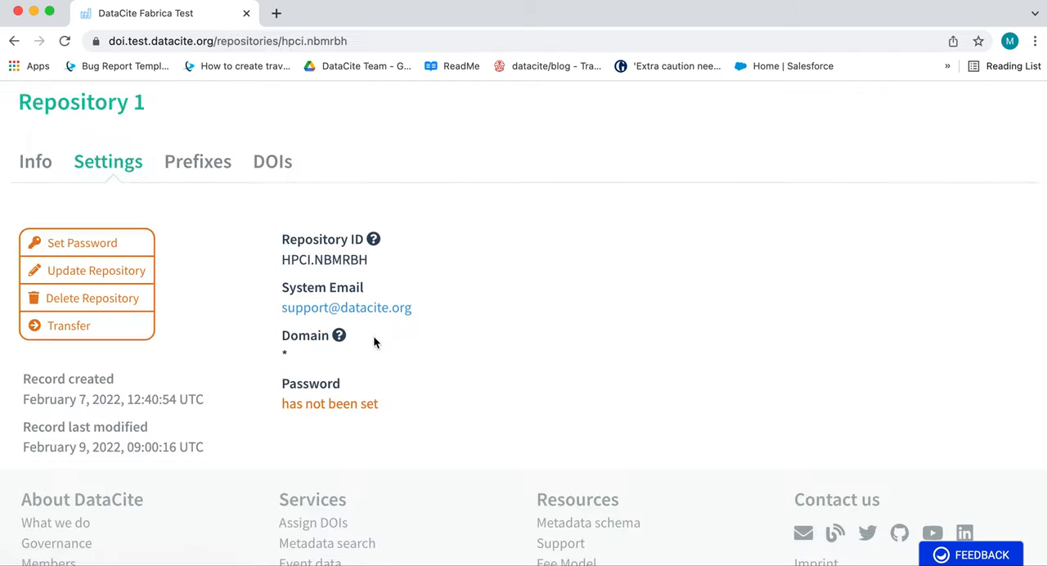
pyautogui.click(271, 160)
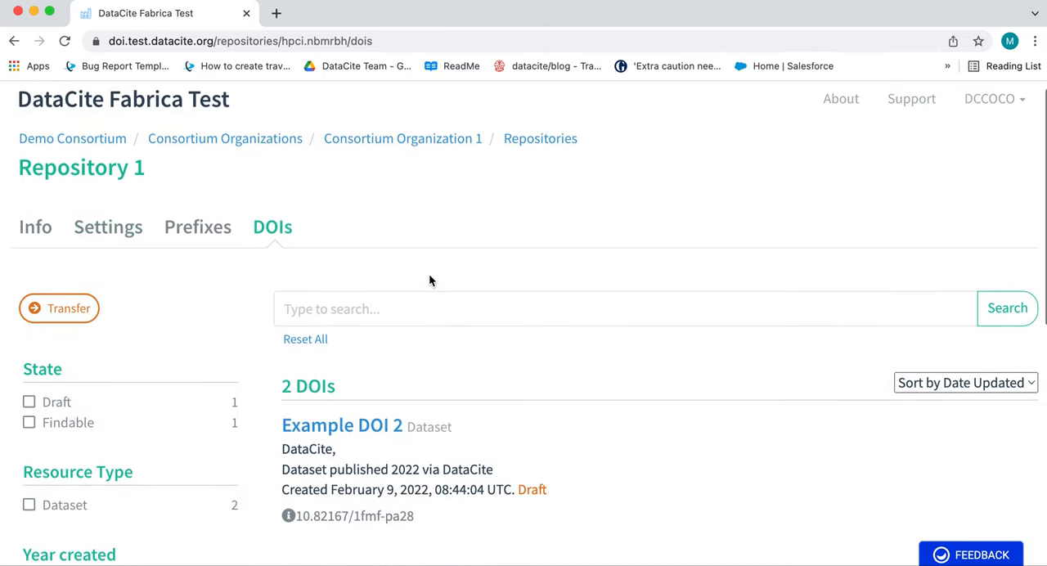
pyautogui.scroll(-3)
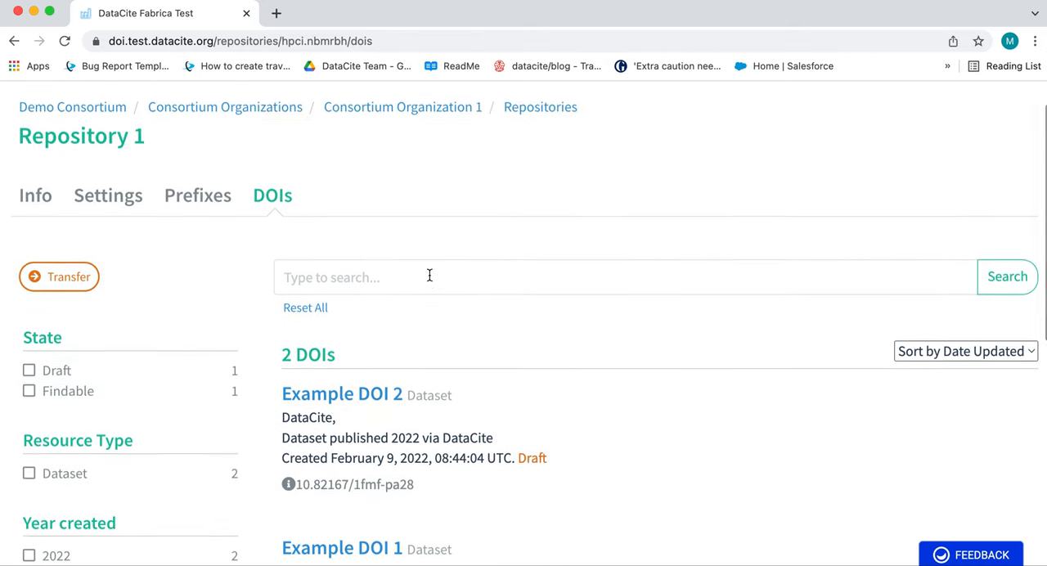
pyautogui.scroll(-3)
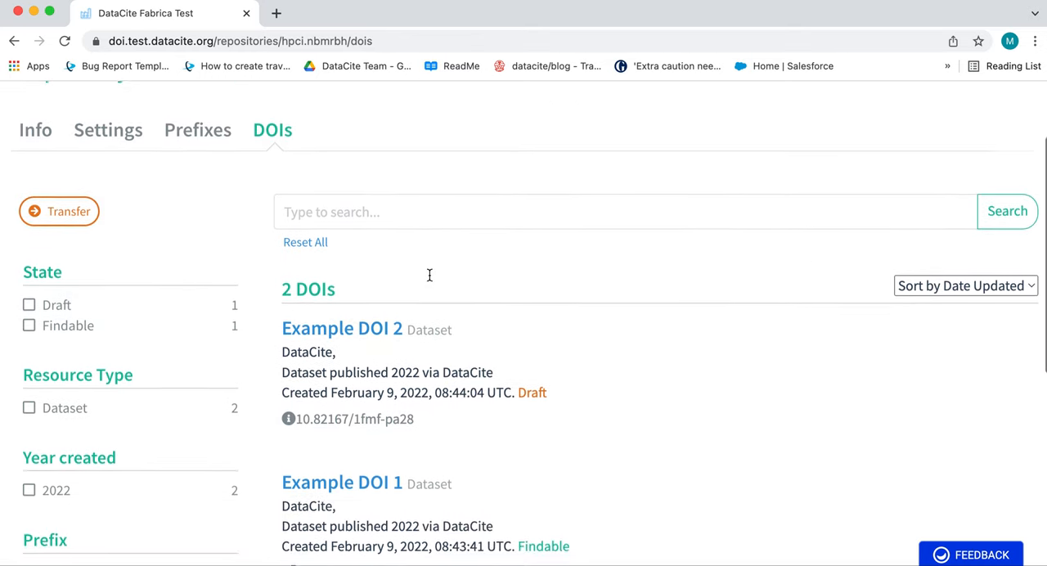
pyautogui.scroll(-3)
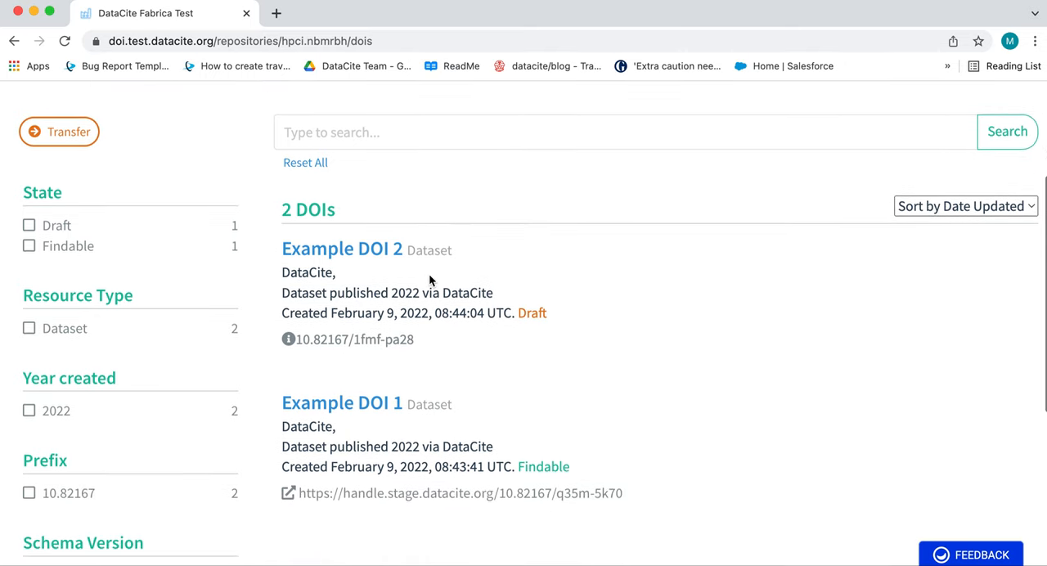
pyautogui.moveTo(367, 407)
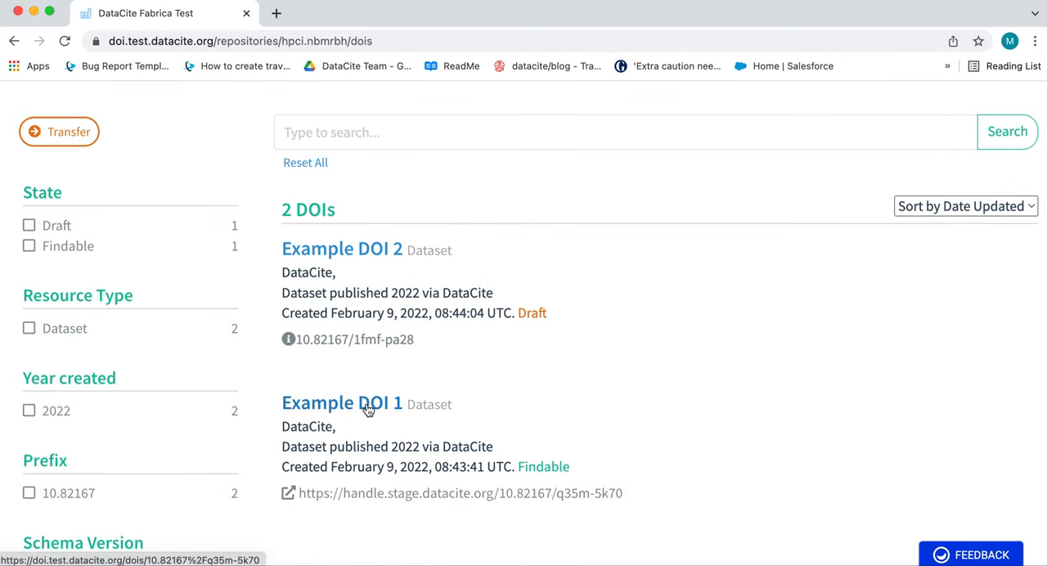
# View Example DOI 1's record, shown as findable under Repository 1.
pyautogui.click(340, 402)
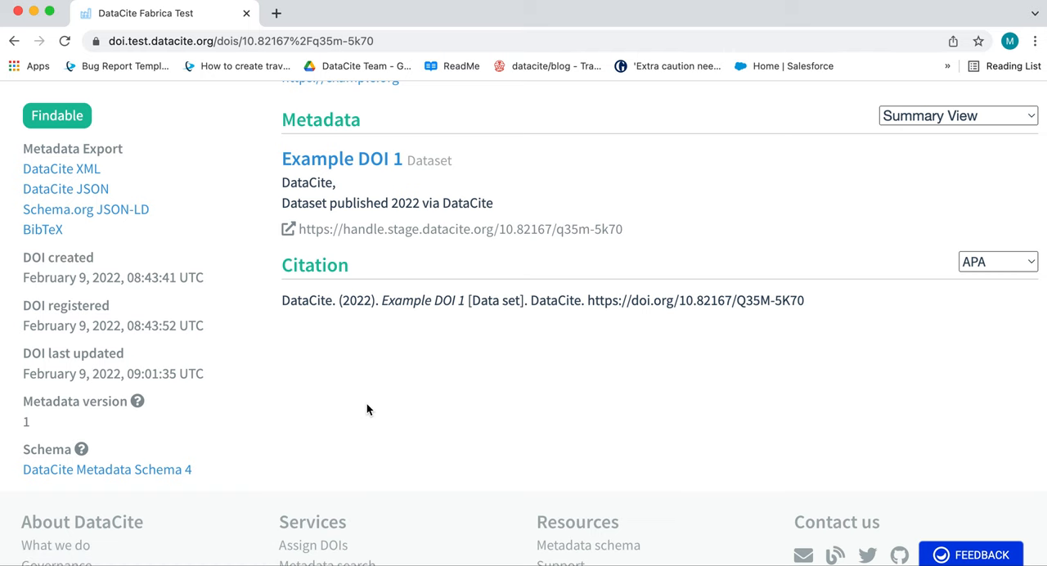
pyautogui.scroll(3)
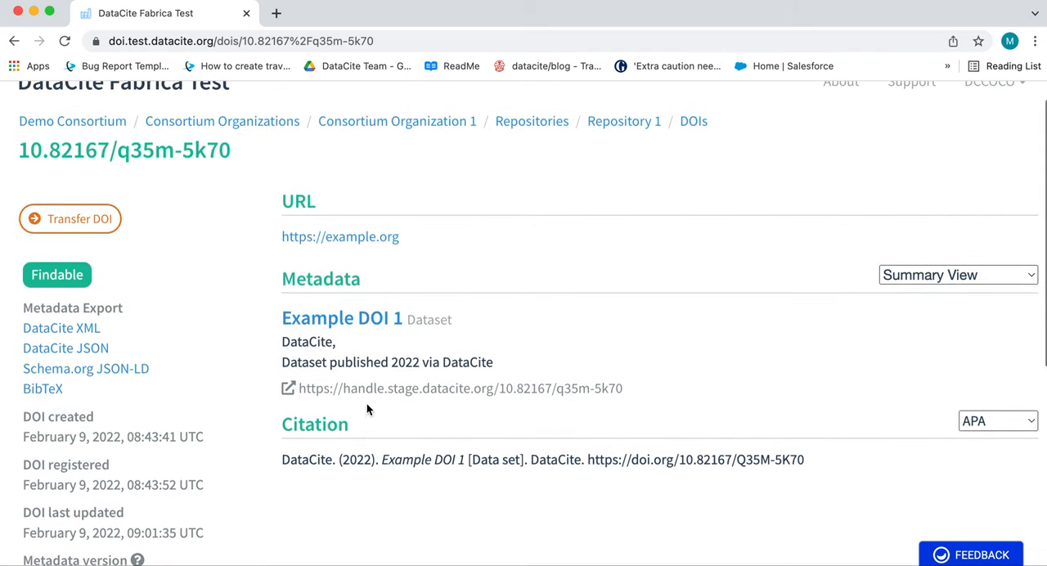
pyautogui.scroll(3)
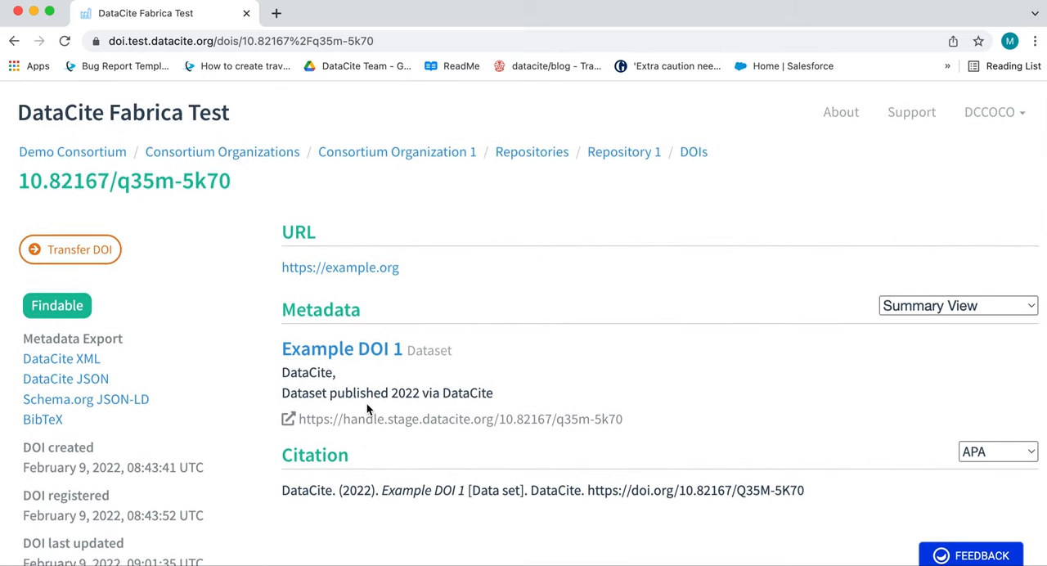
pyautogui.moveTo(70, 249)
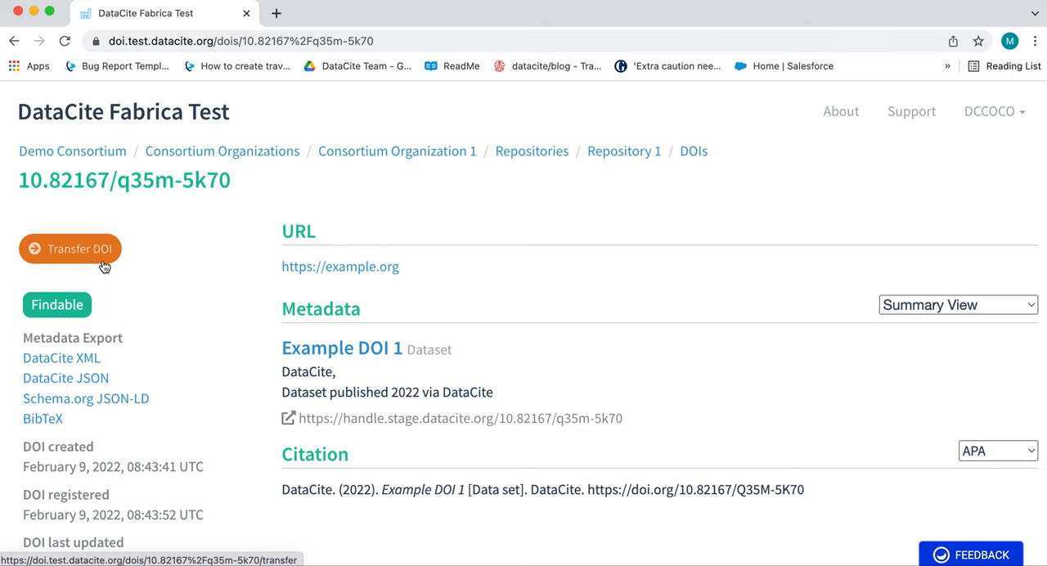
pyautogui.moveTo(422, 321)
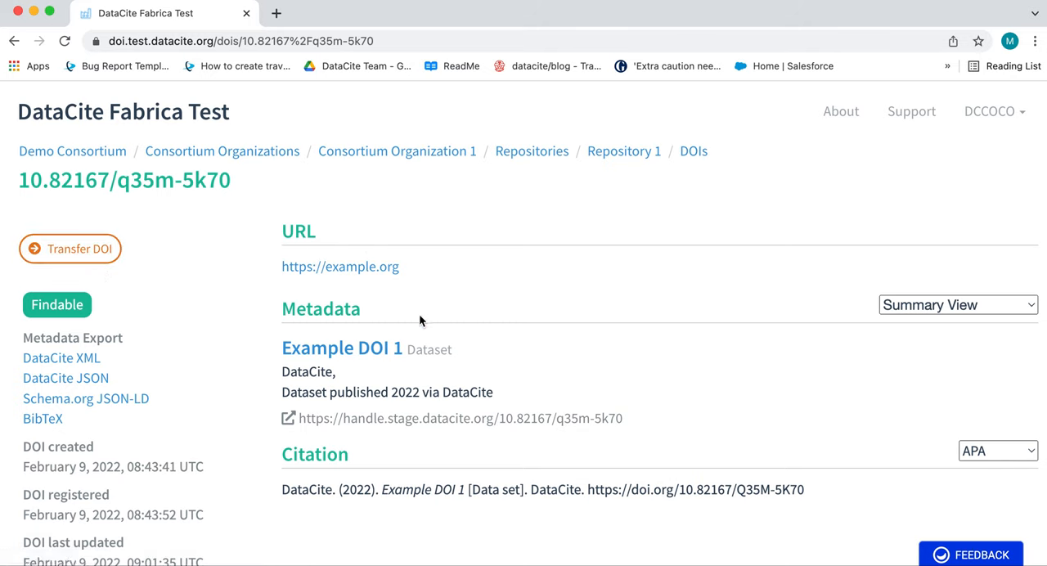
pyautogui.moveTo(242, 178)
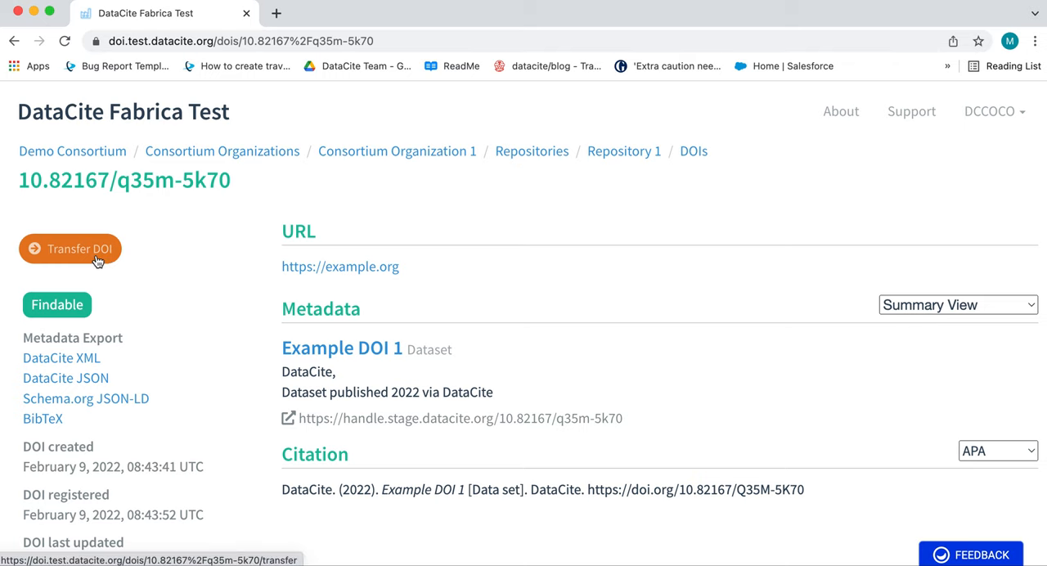
# Transfer Example DOI 1 to Repository 2 and confirm the single-DOI transfer.
pyautogui.click(70, 248)
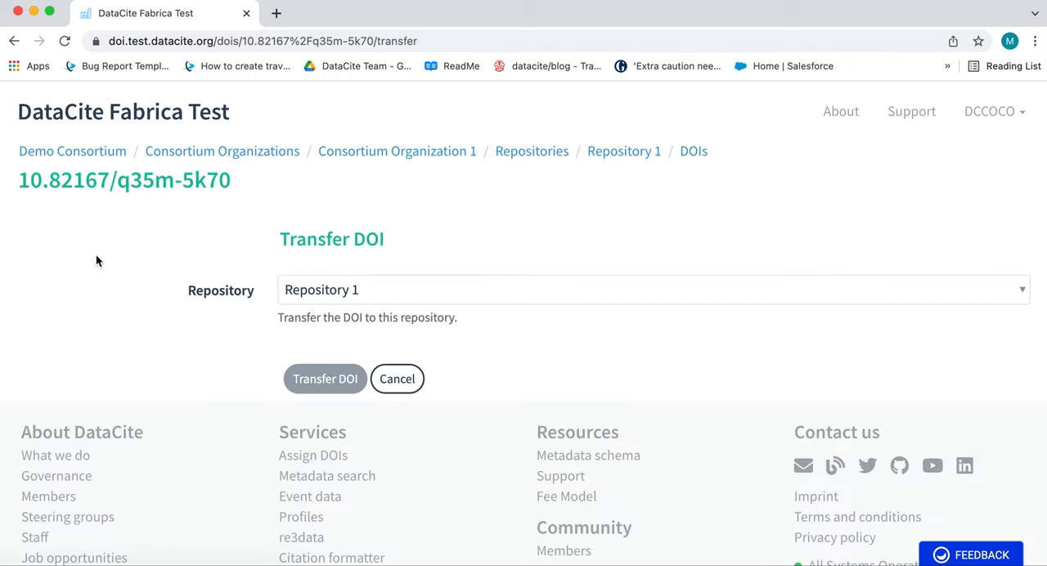
pyautogui.click(651, 289)
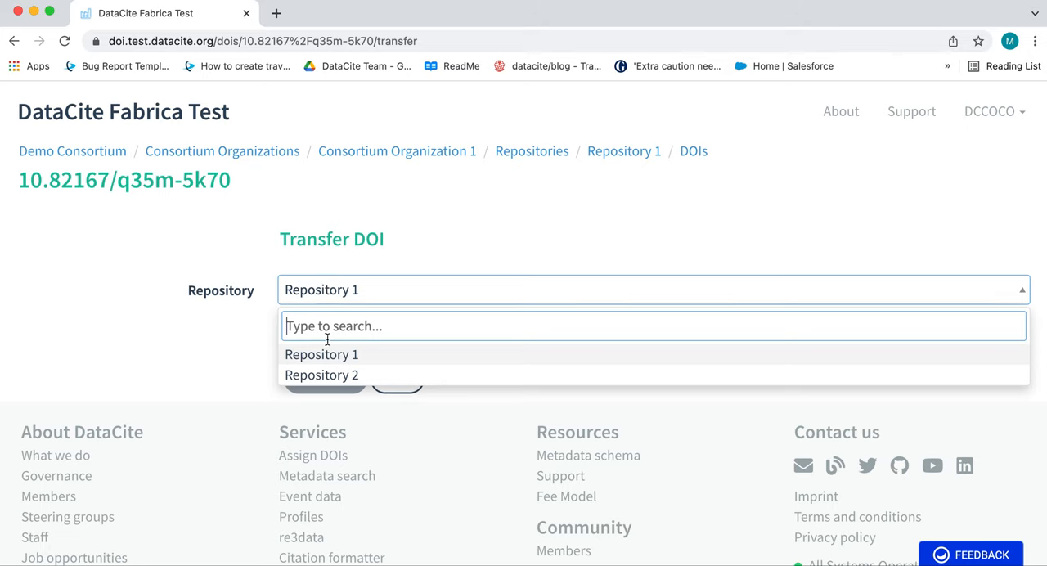
pyautogui.click(321, 375)
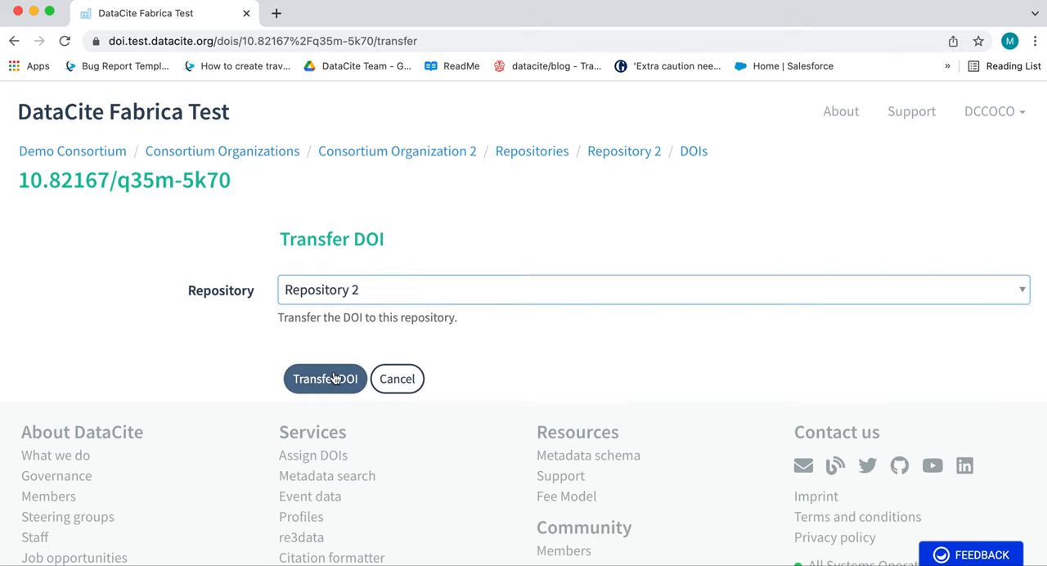
pyautogui.click(323, 379)
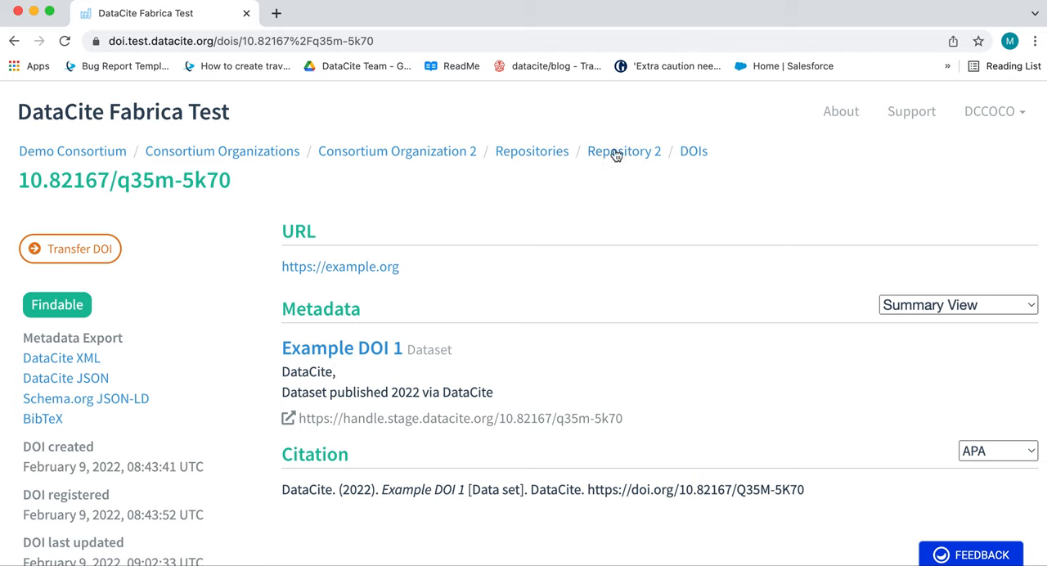
pyautogui.moveTo(628, 167)
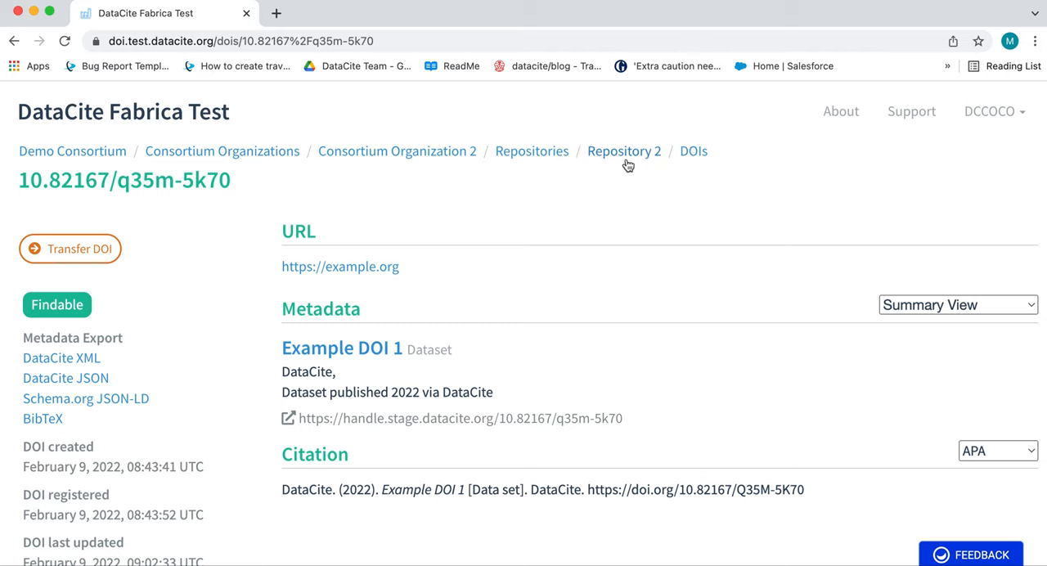
pyautogui.moveTo(641, 155)
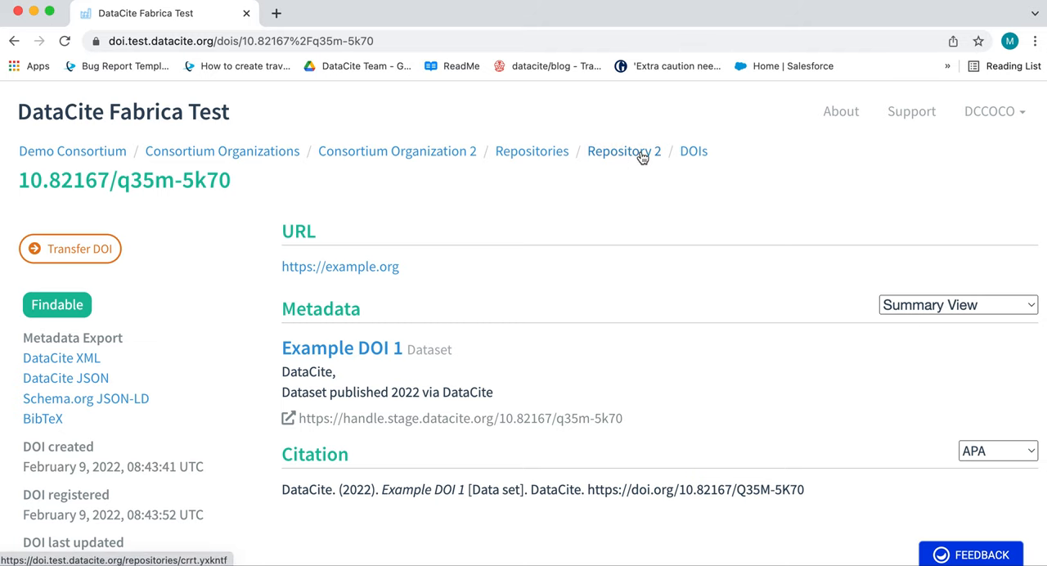
# View Repository 2's DOIs, now showing Example DOI 1 as its only findable DOI.
pyautogui.click(623, 151)
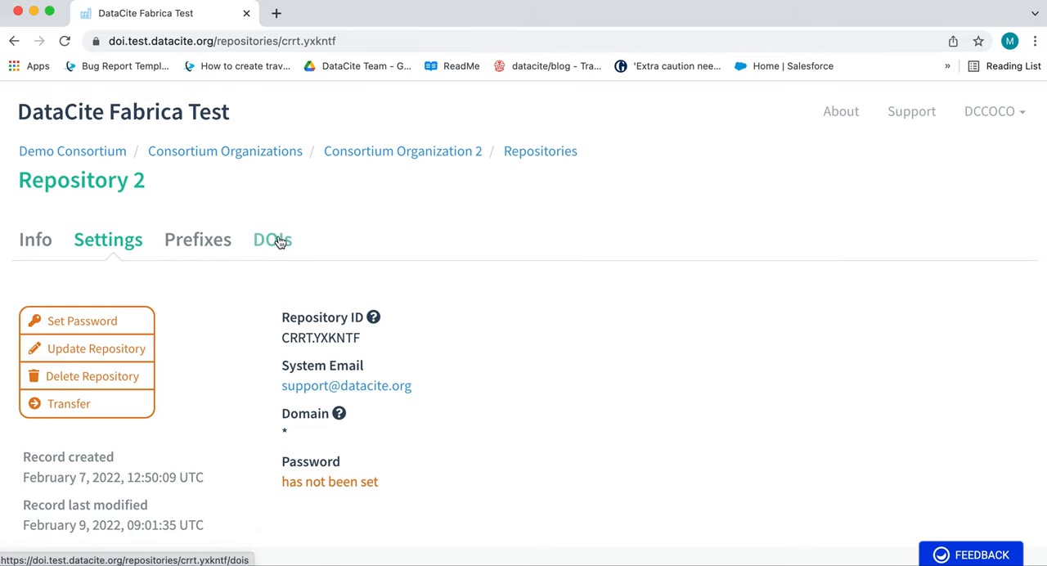
pyautogui.click(272, 238)
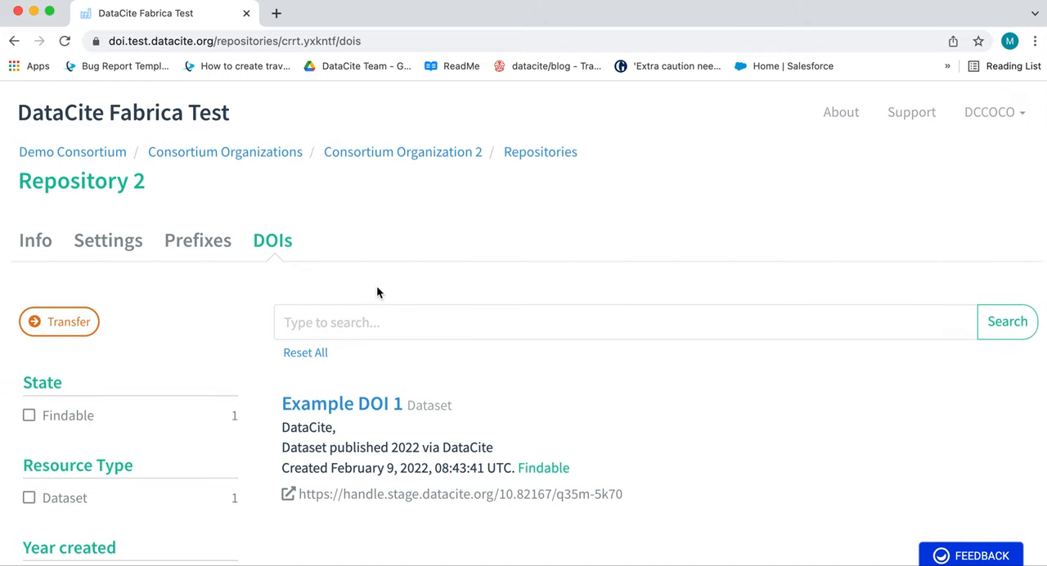
pyautogui.moveTo(112, 156)
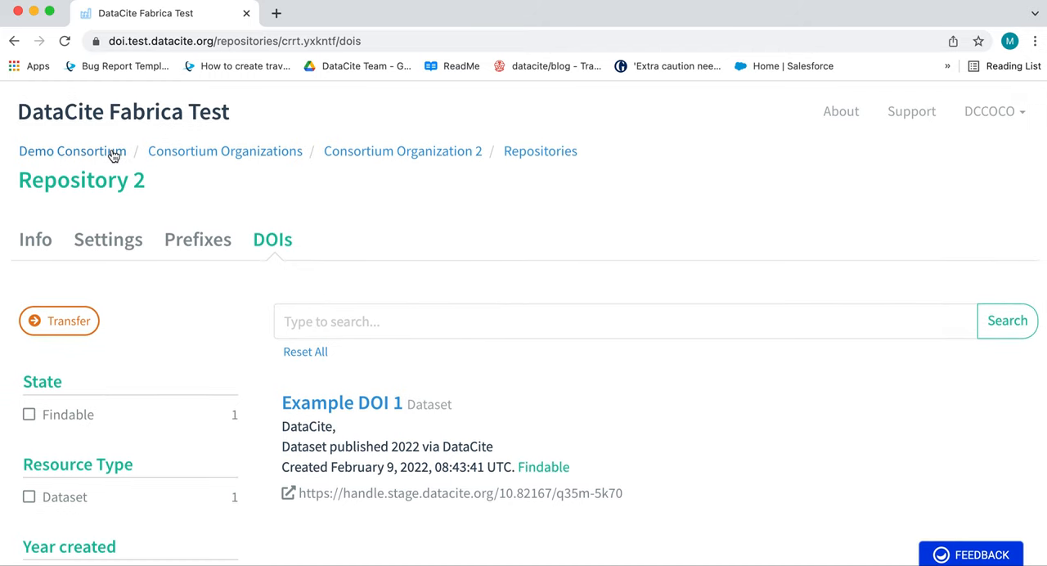